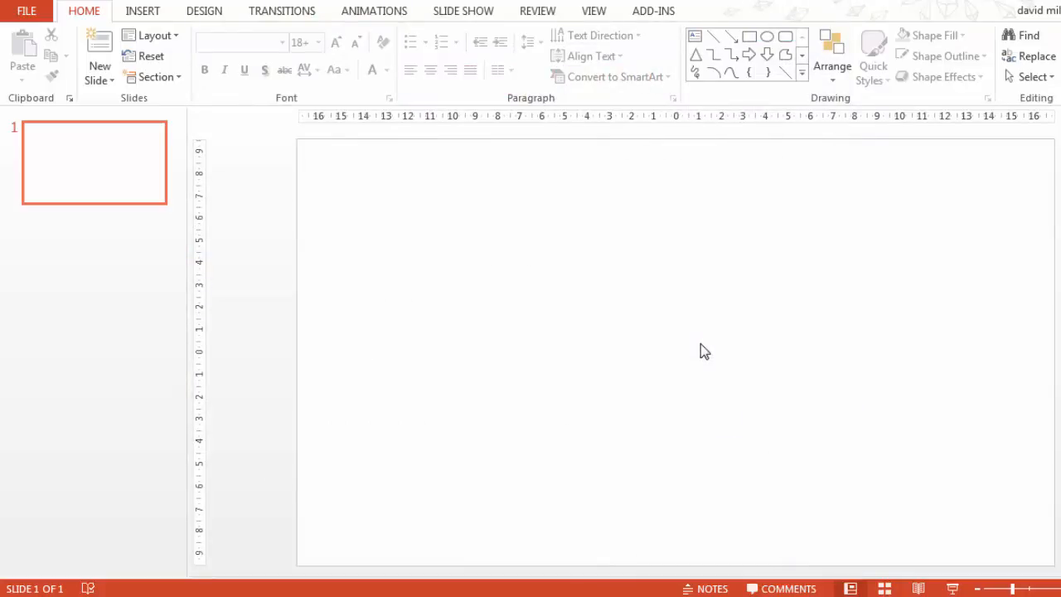
mouse_move(593, 328)
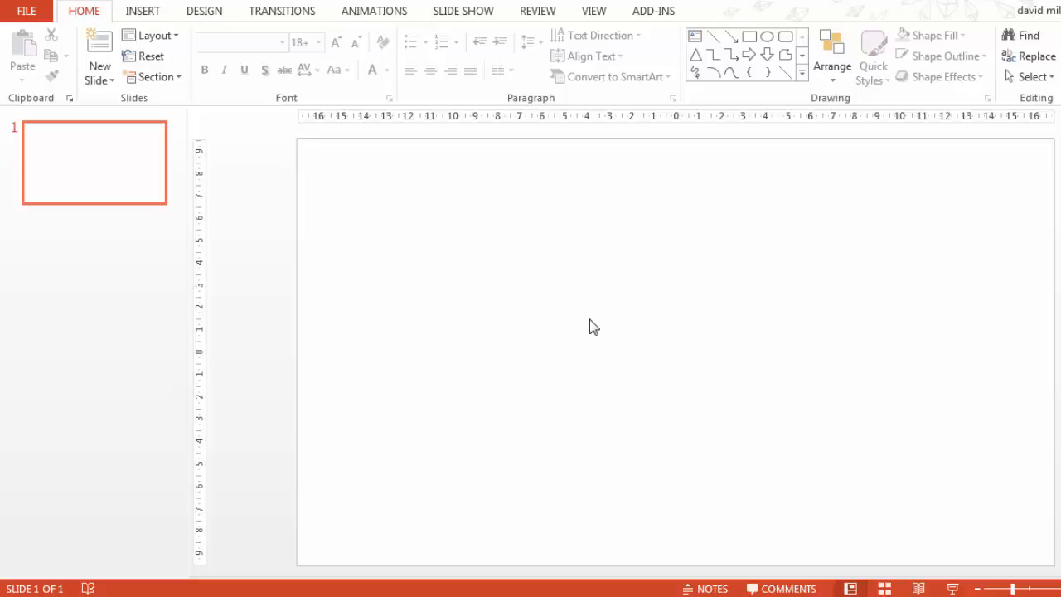
mouse_move(500, 313)
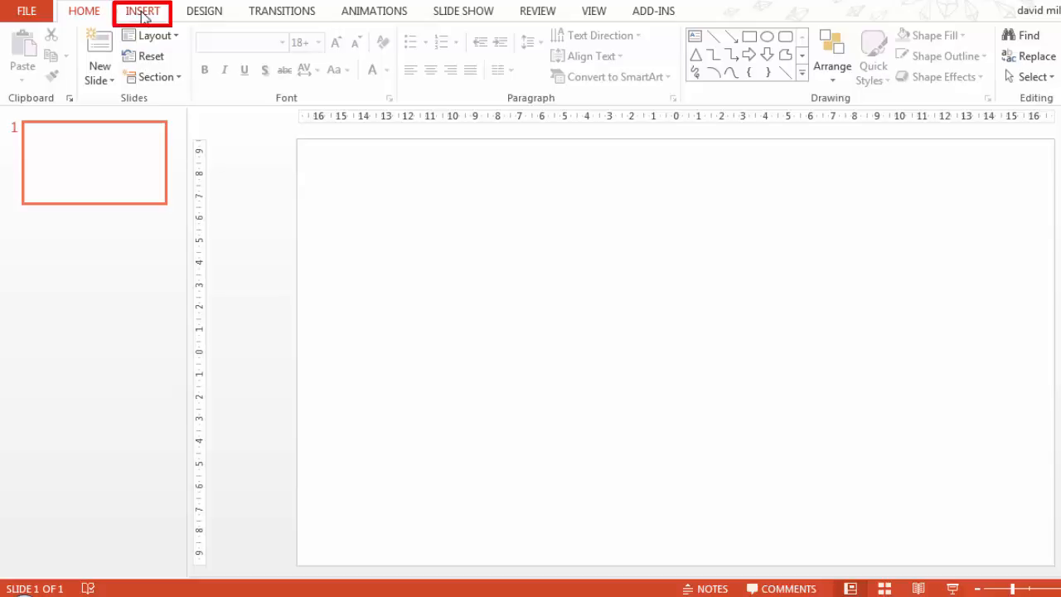
Draw a large rectangle square on the slide and remove its fill, leaving a thin outline
click(142, 11)
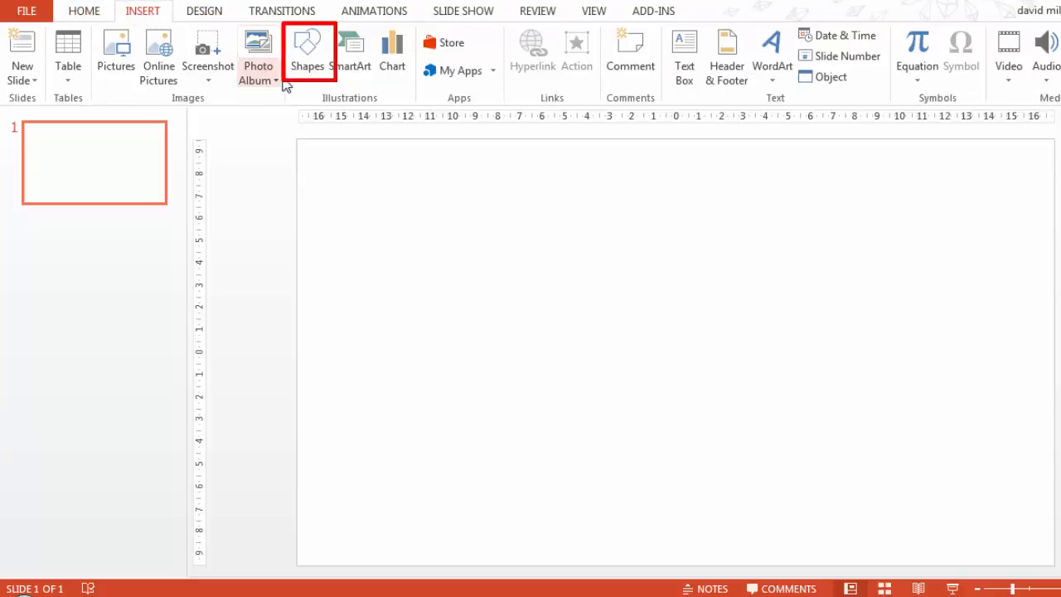
click(308, 49)
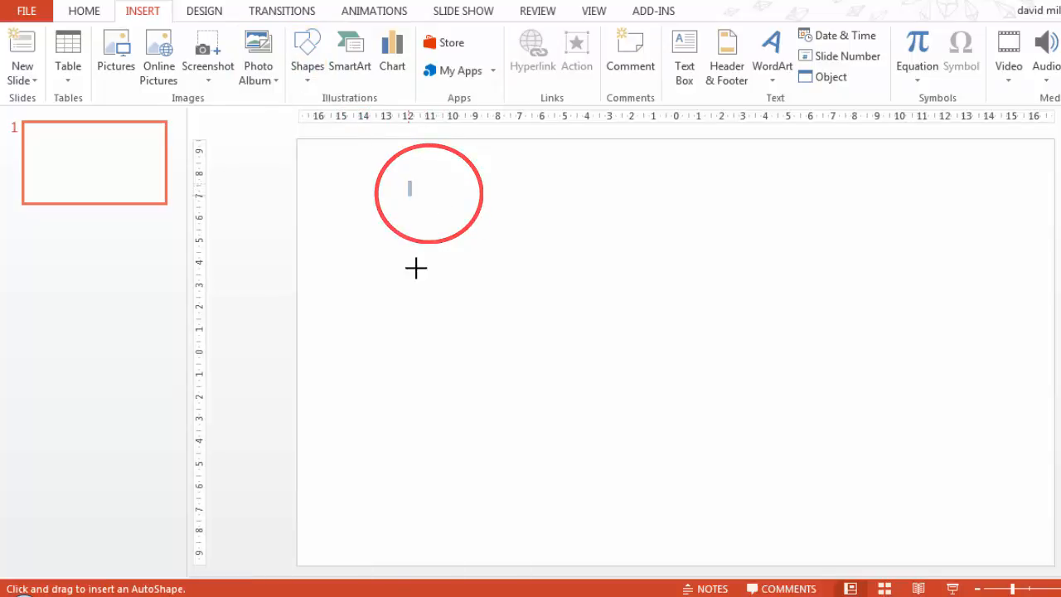
drag(408, 181, 760, 537)
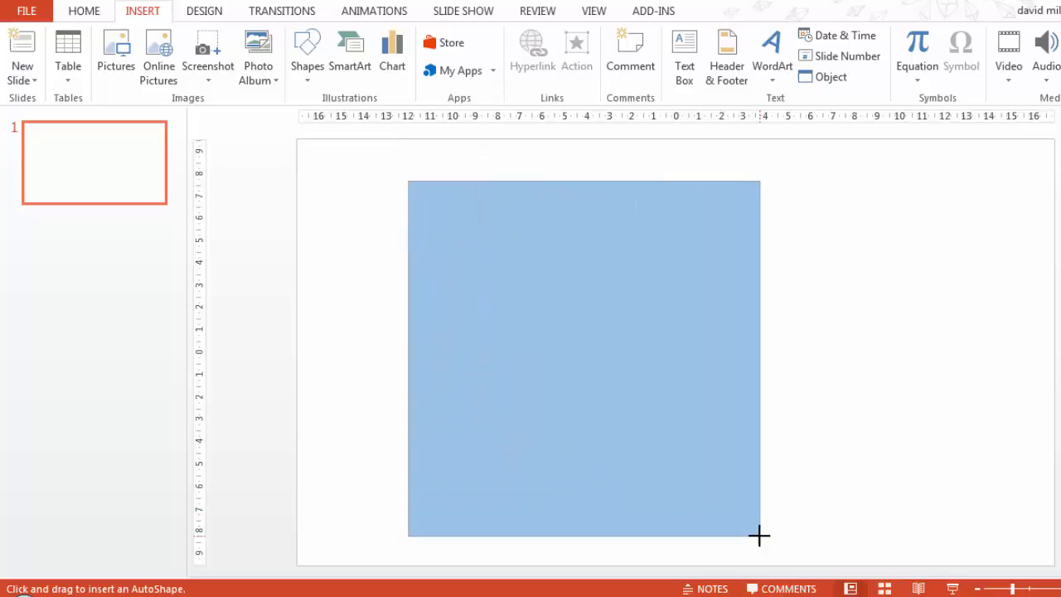
drag(758, 535, 775, 535)
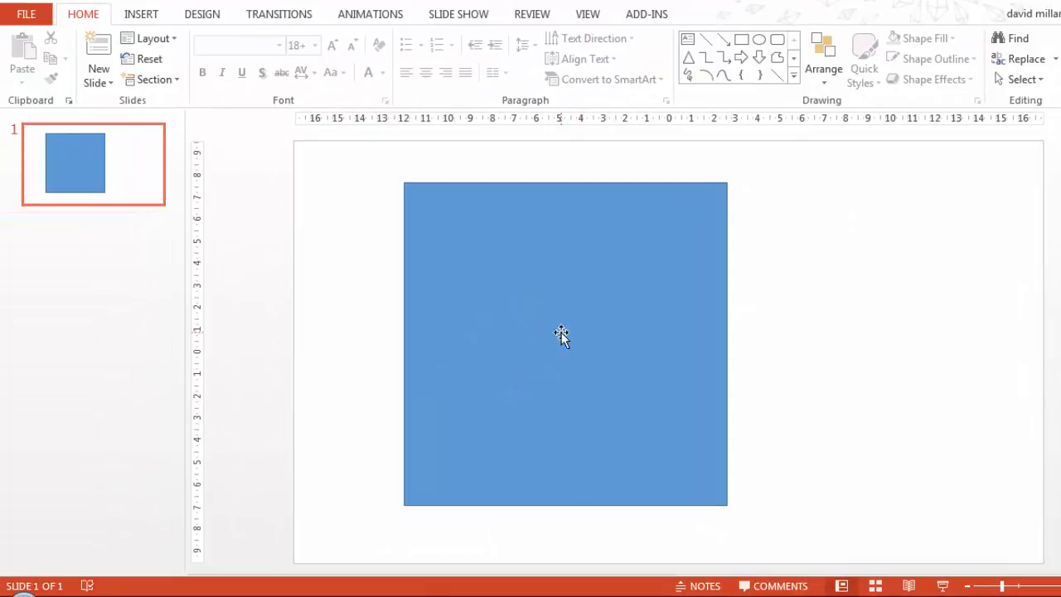
mouse_move(530, 353)
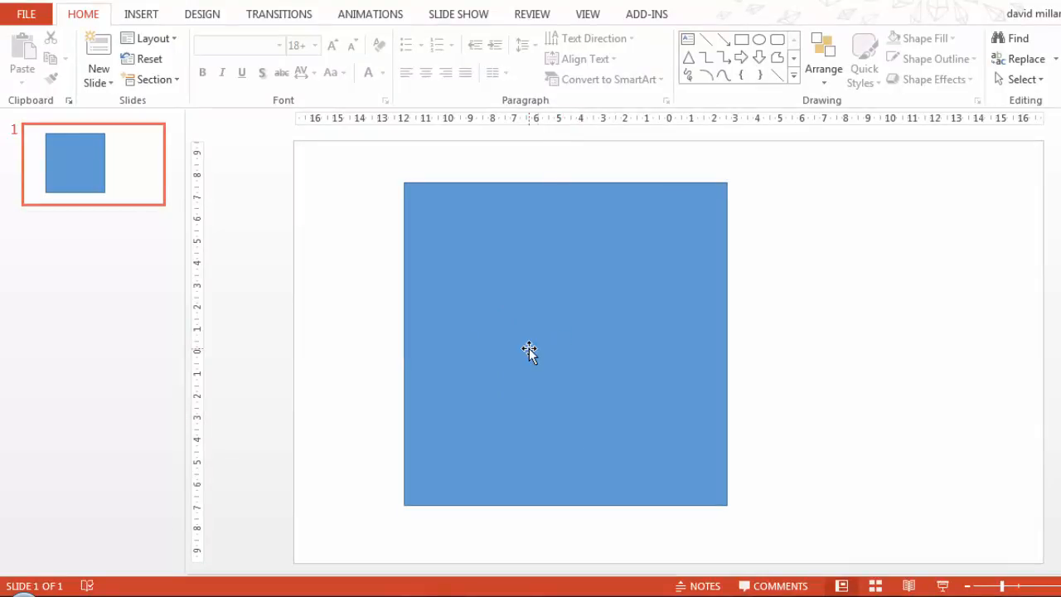
mouse_move(537, 252)
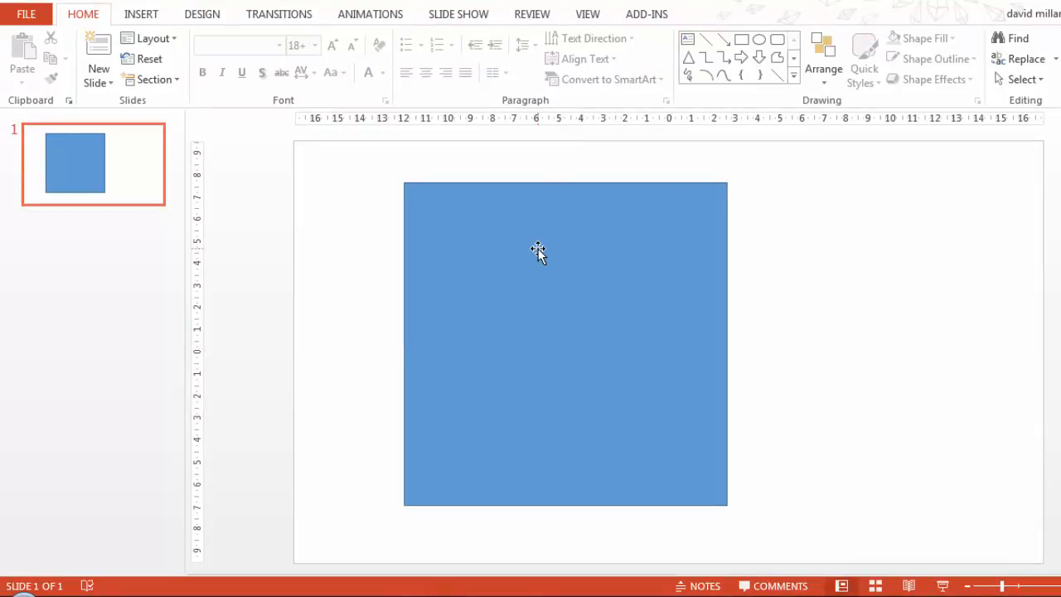
mouse_move(604, 398)
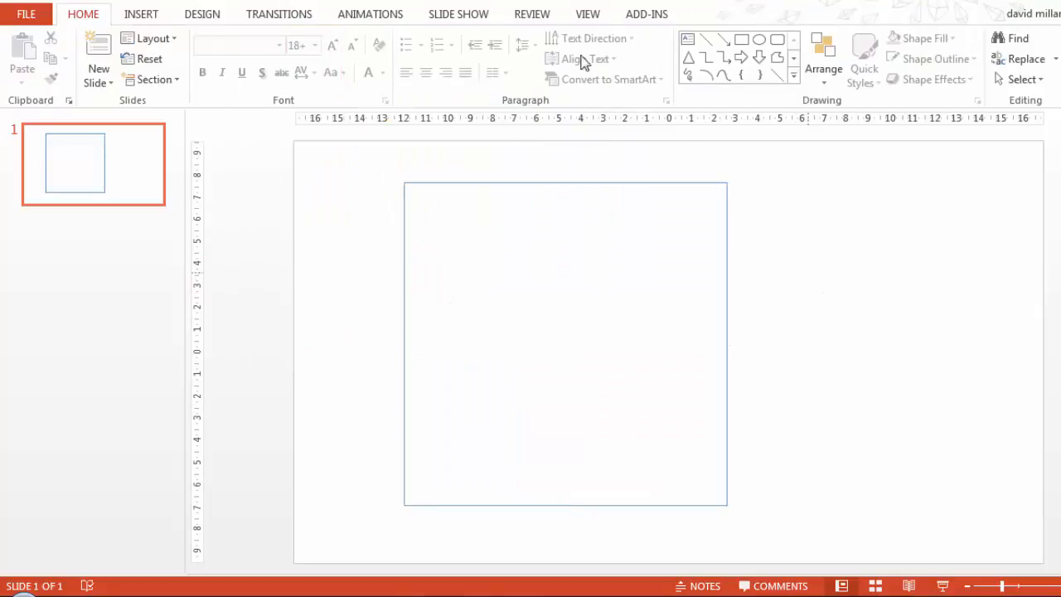
click(141, 14)
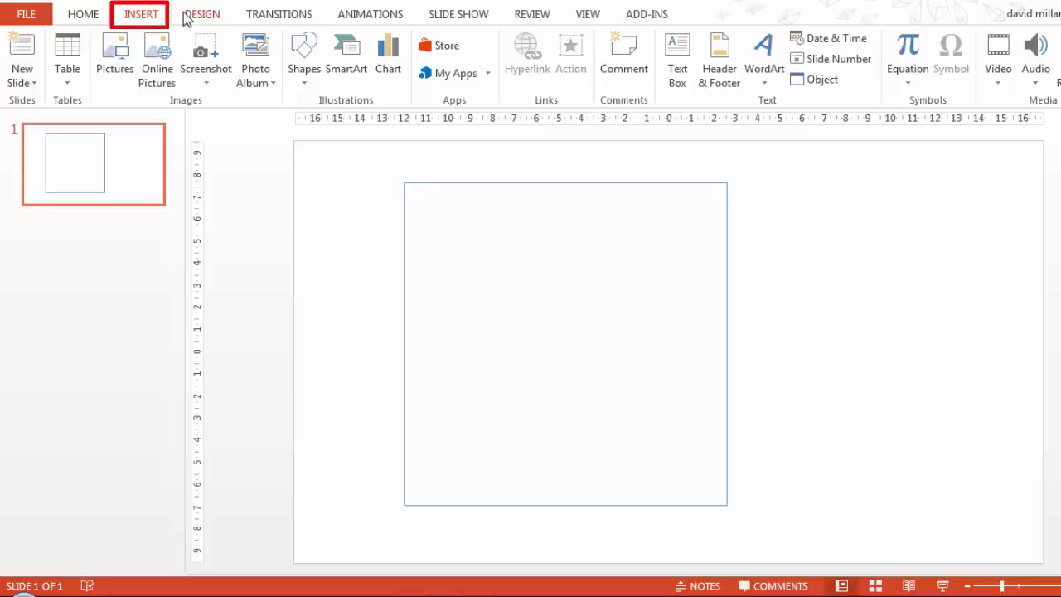
Insert Anger.jpg and shrink it to fit the square's width
click(115, 54)
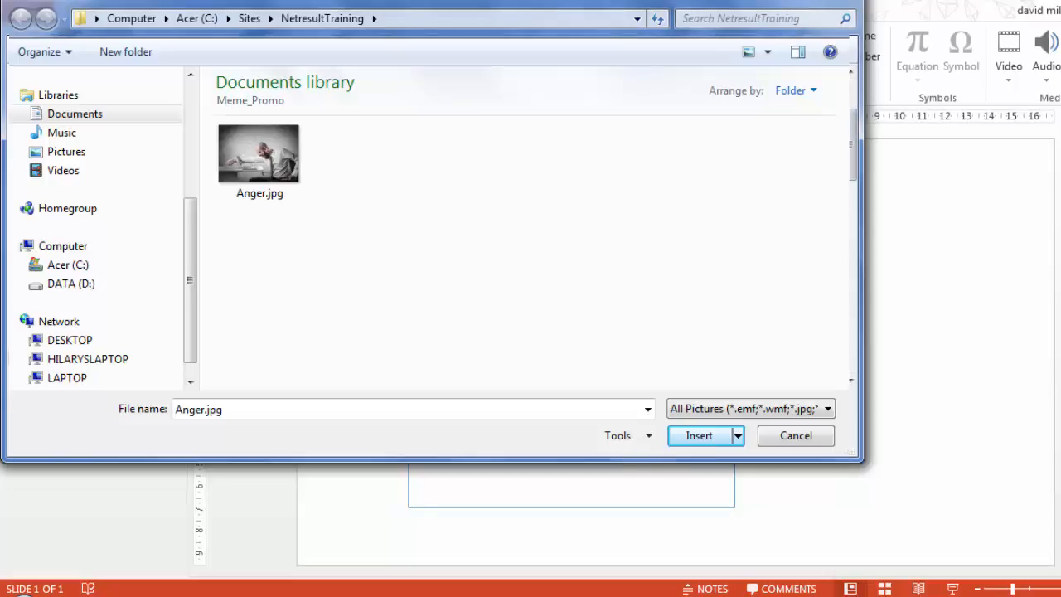
click(699, 435)
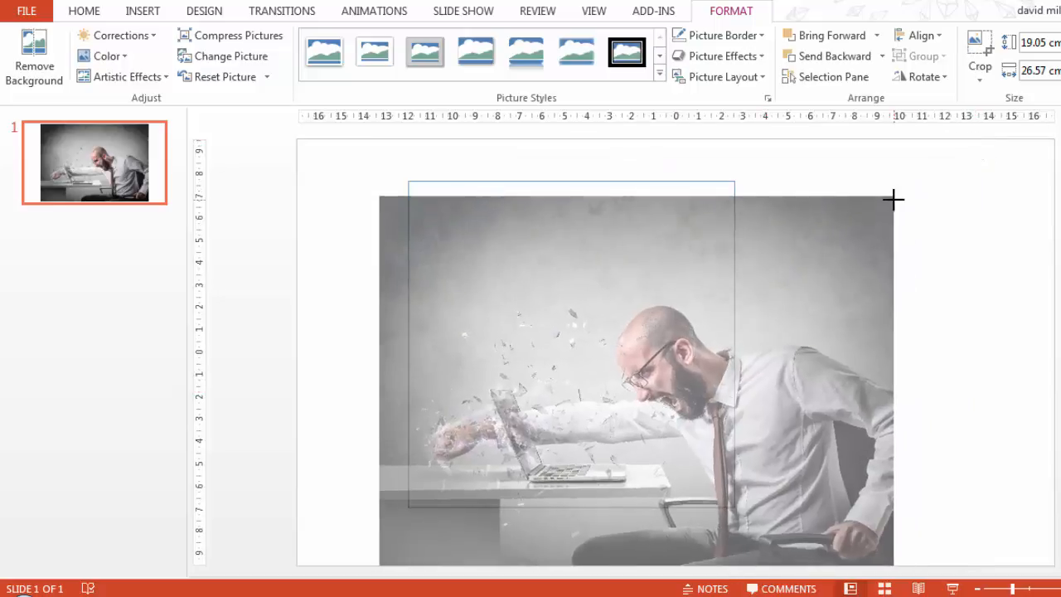
drag(894, 199, 702, 311)
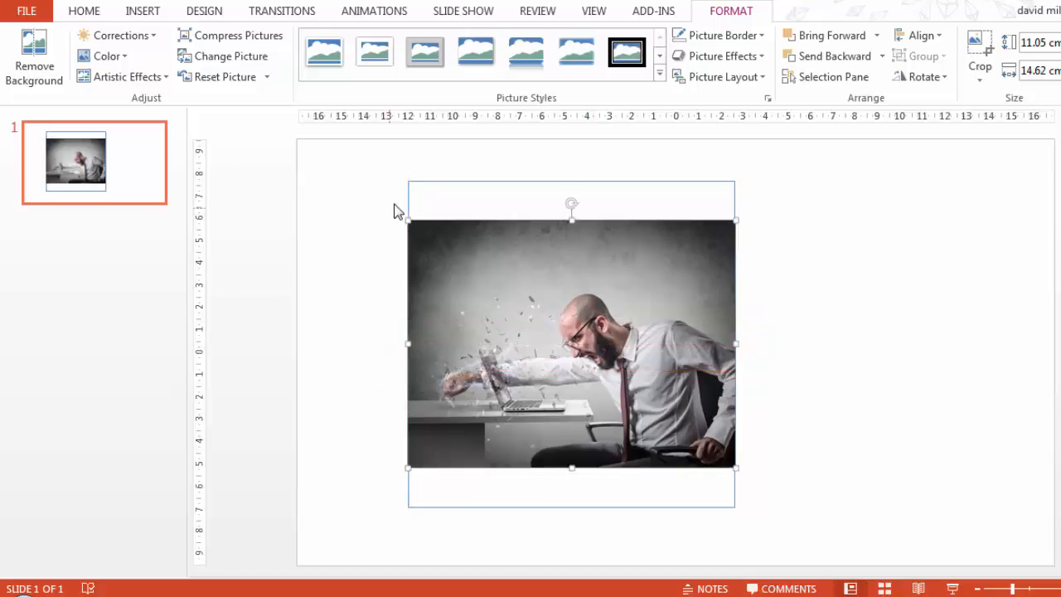
mouse_move(404, 273)
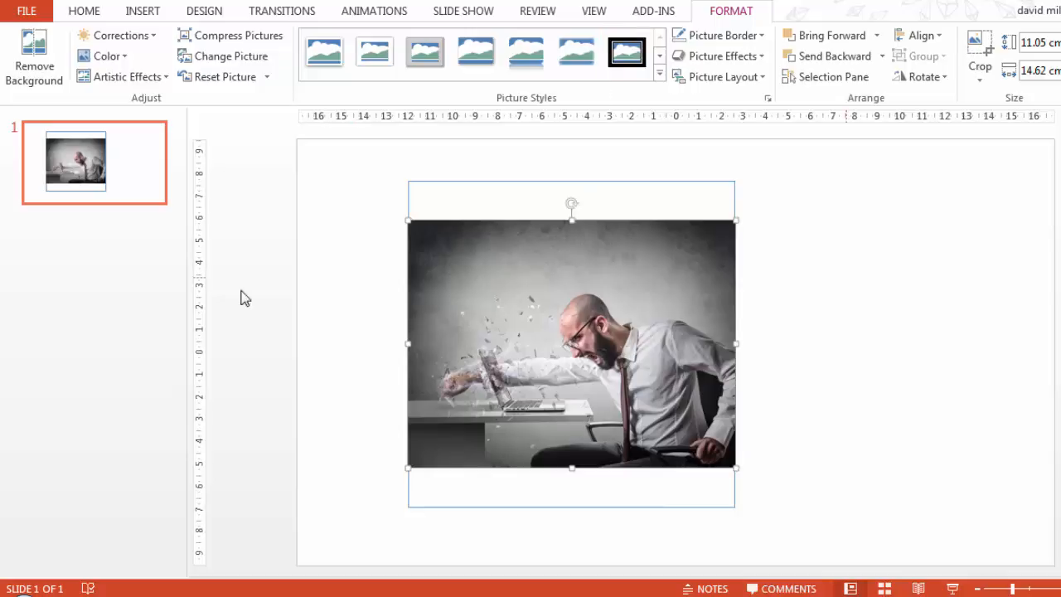
mouse_move(697, 480)
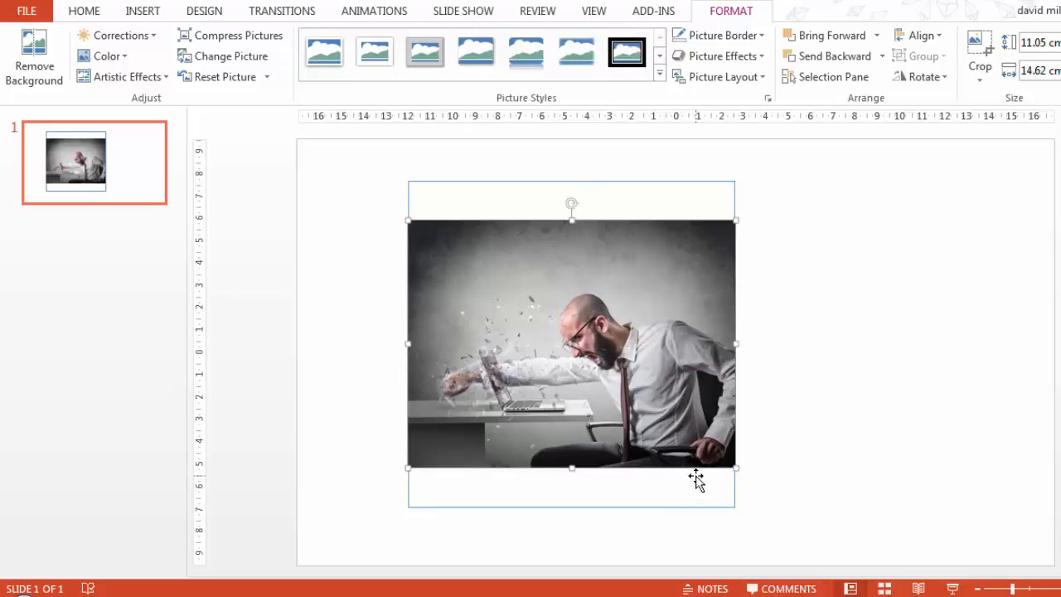
Give the square behind the photo a dark grey fill and no outline
click(83, 10)
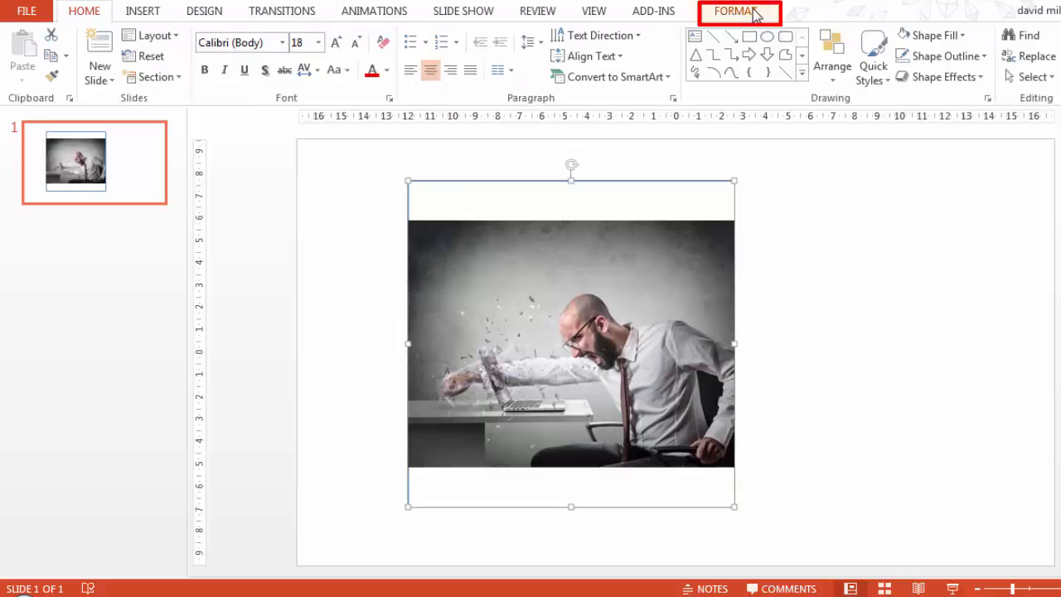
click(735, 11)
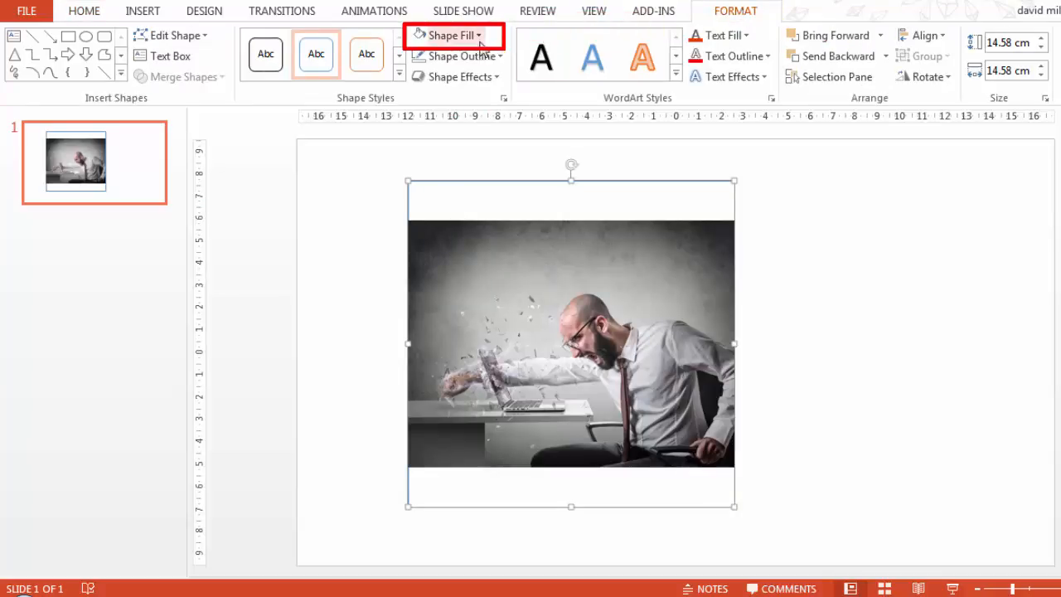
click(451, 35)
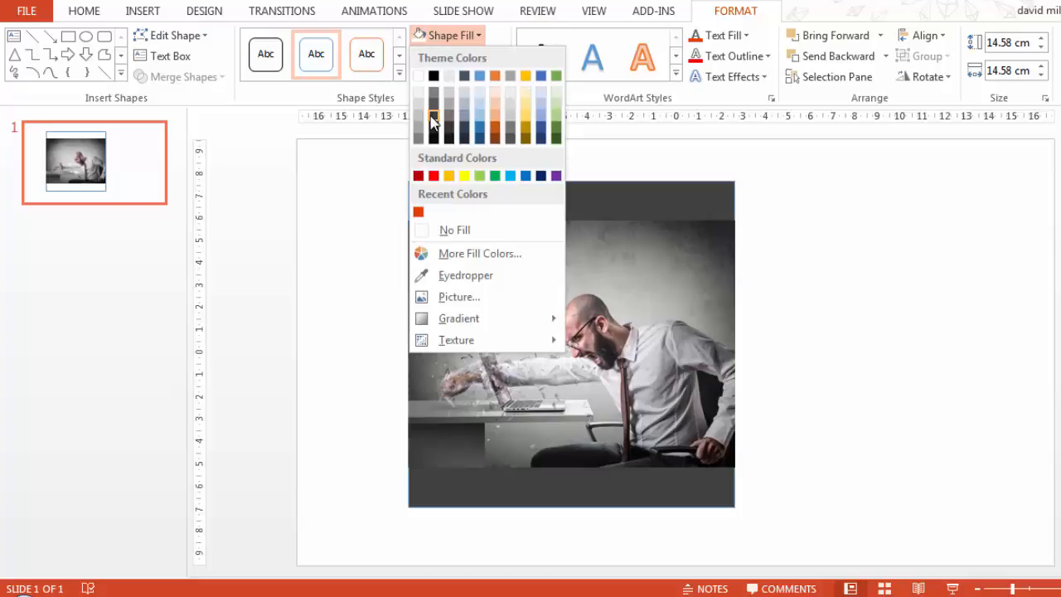
mouse_move(432, 130)
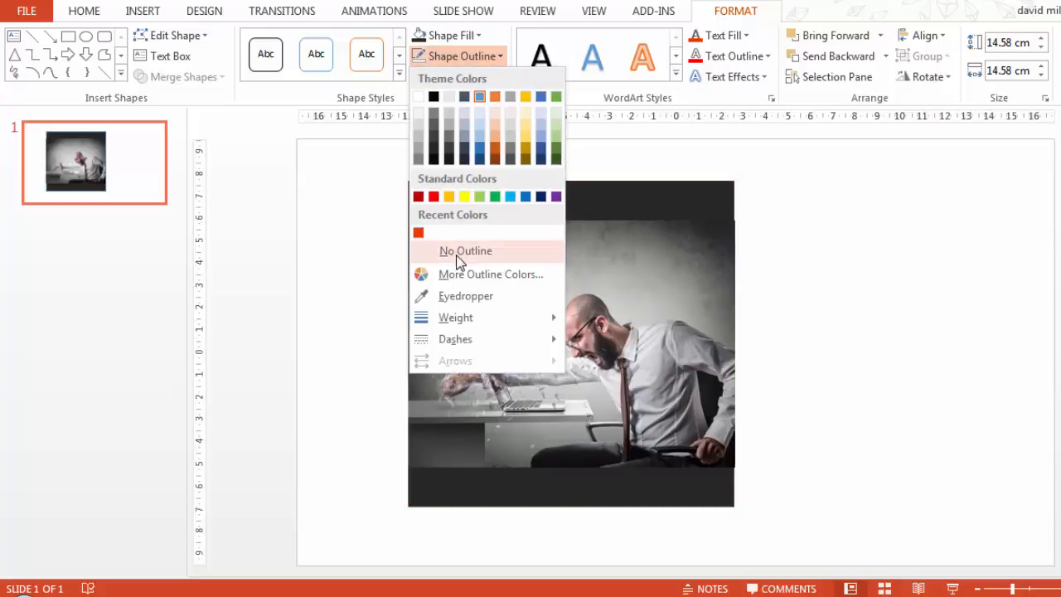
click(465, 250)
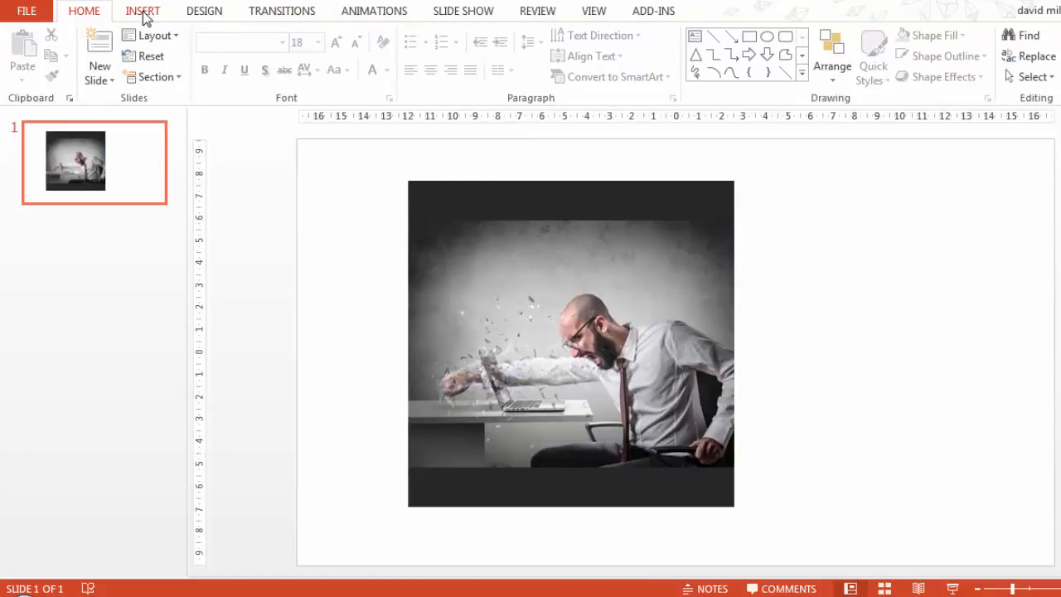
Add the 'DON'T FIGHT IT...' text box over the photo top and enlarge it to 44 pt
click(142, 11)
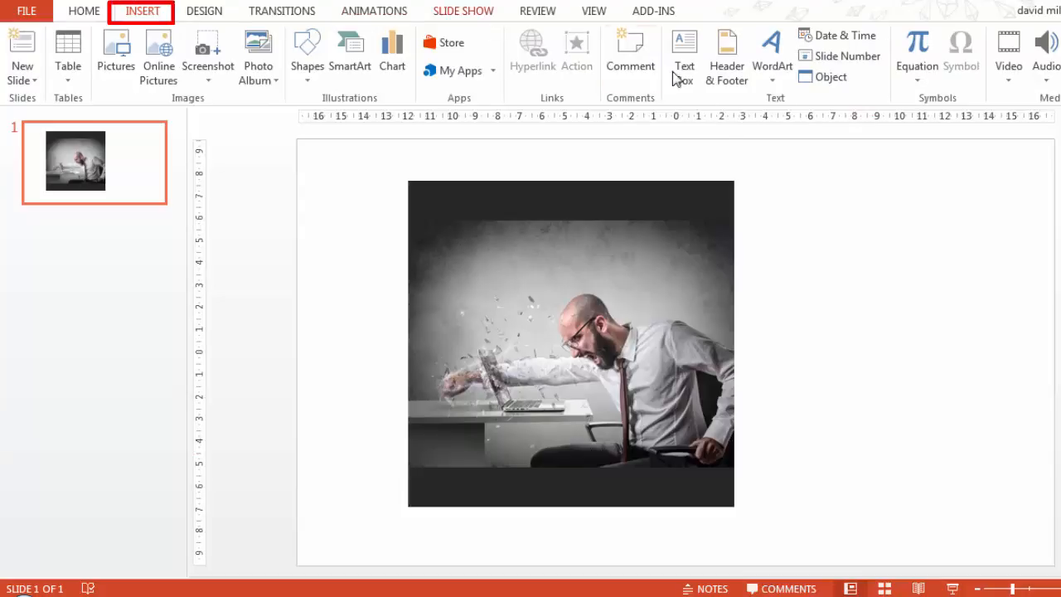
click(684, 56)
text(DON'T FIGHT IT...)
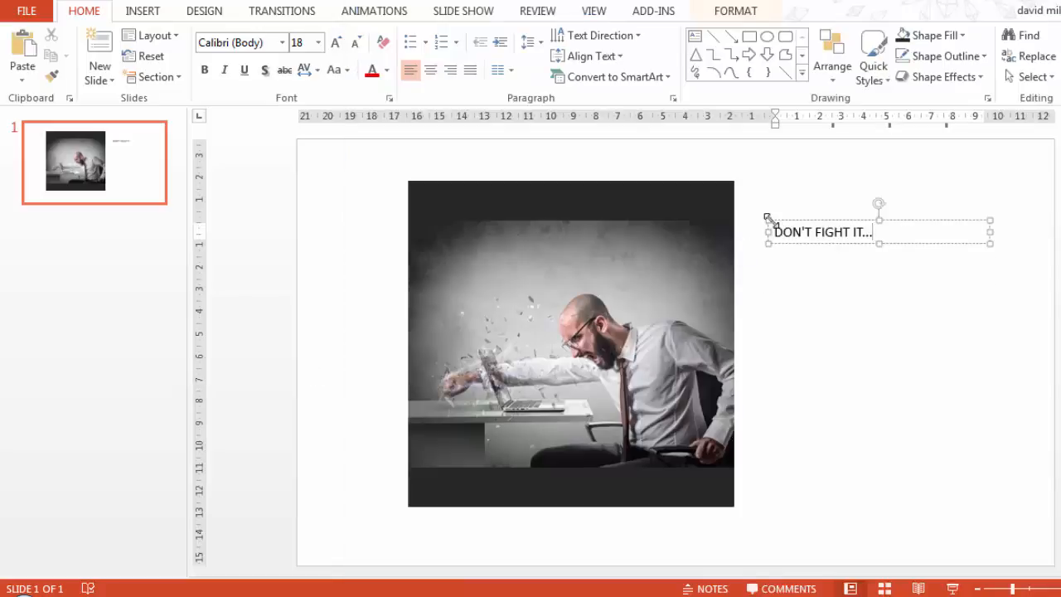
click(832, 232)
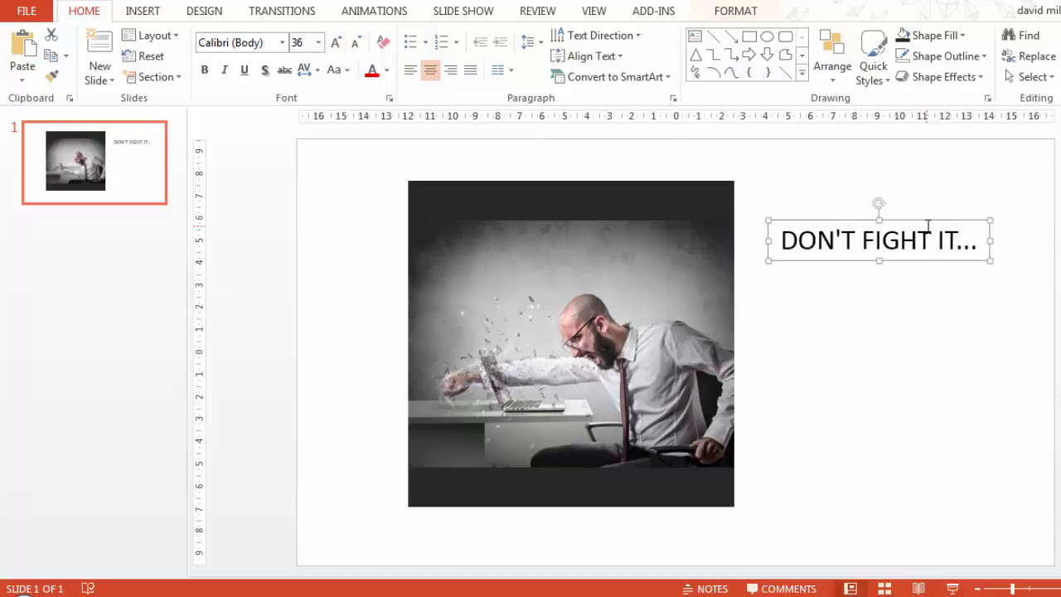
click(335, 42)
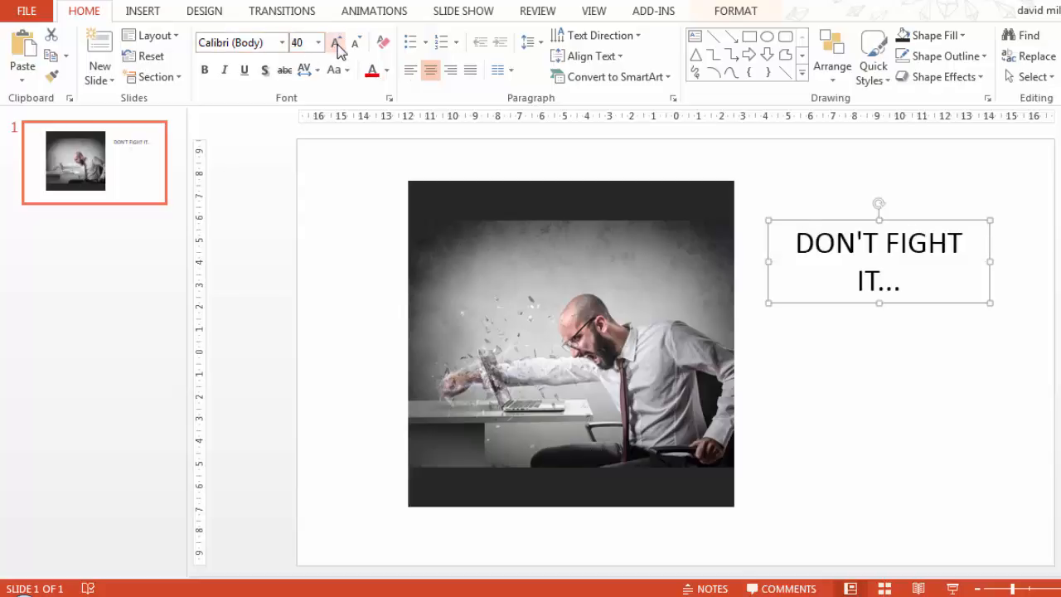
click(355, 43)
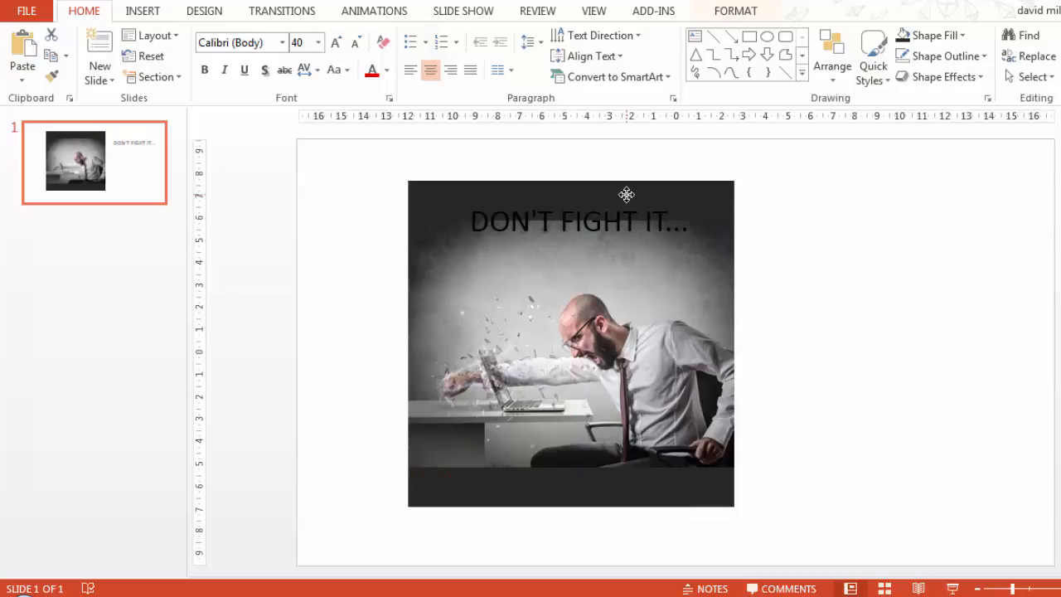
click(335, 41)
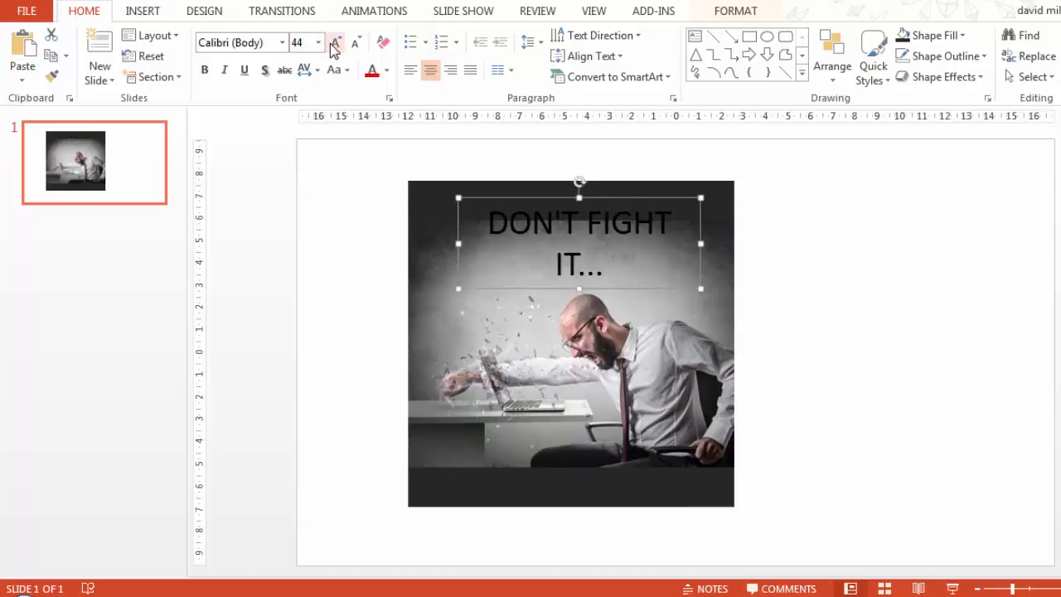
click(335, 42)
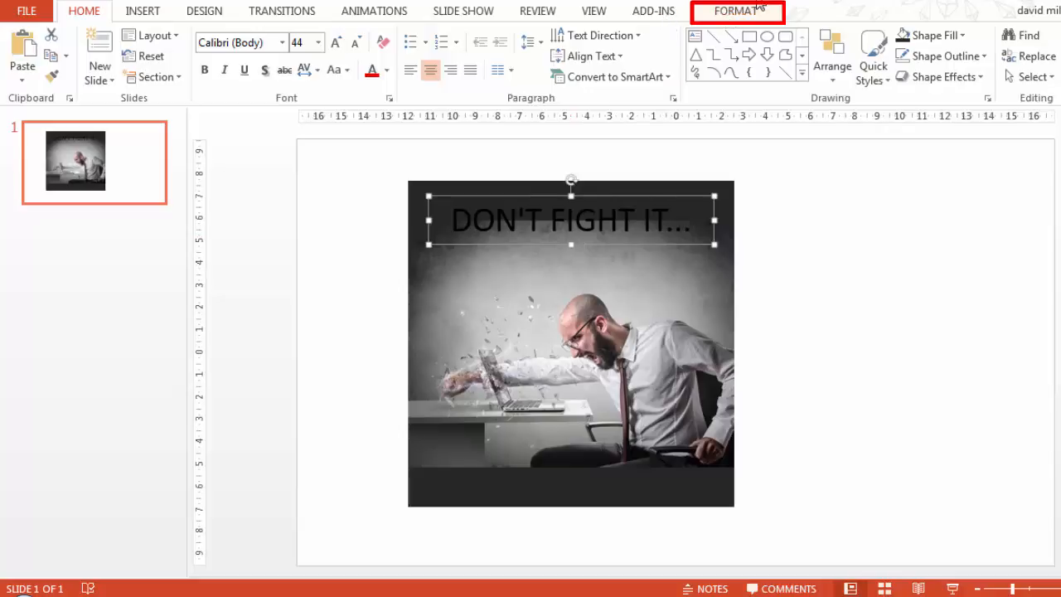
Apply the Fill - White, Outline - Accent 1, Glow - Accent 1 WordArt style to the headline
click(735, 10)
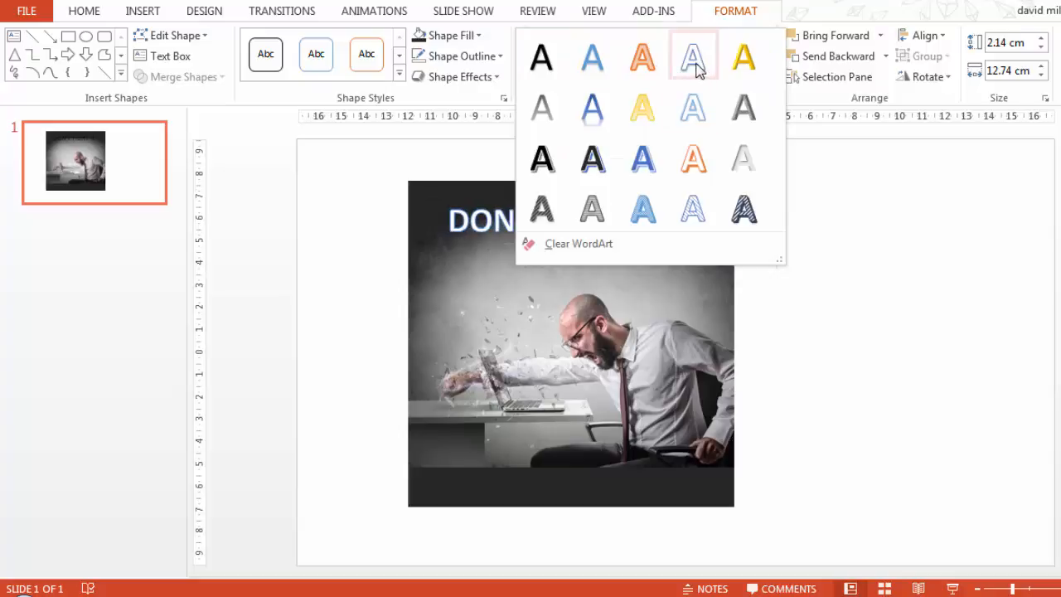
mouse_move(693, 106)
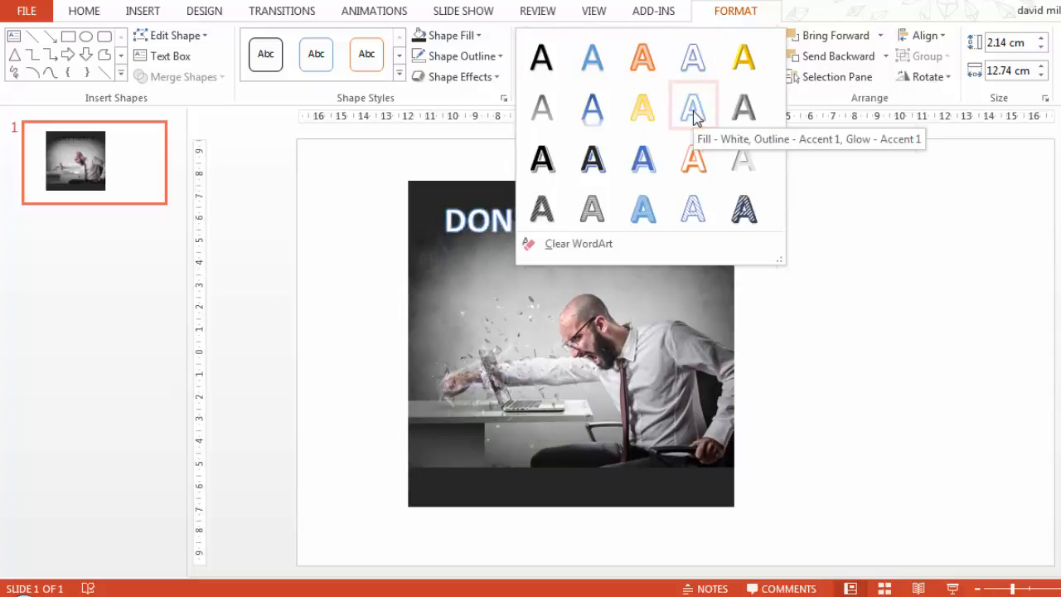
click(692, 108)
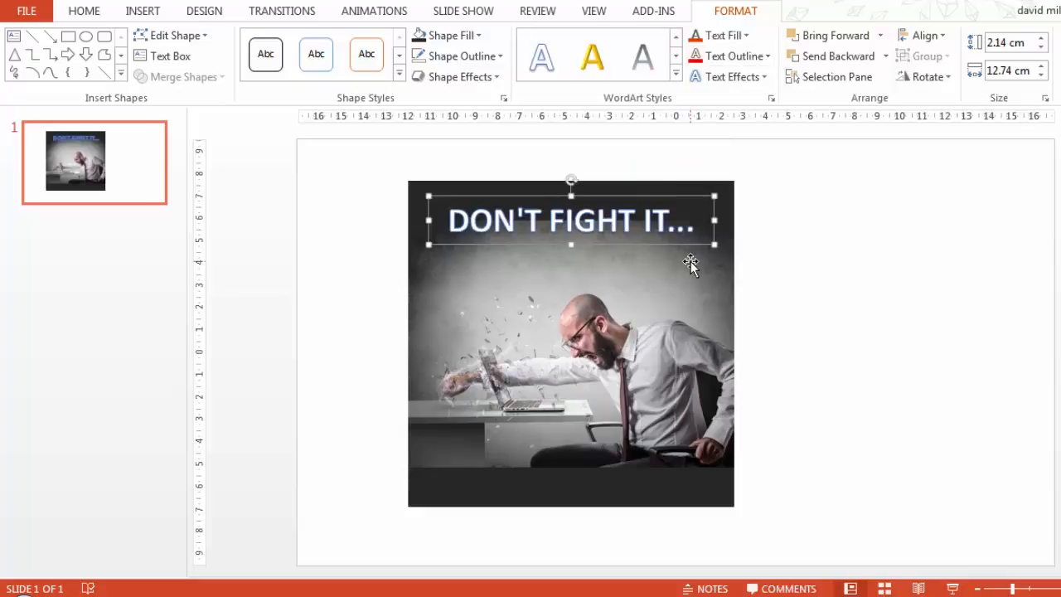
mouse_move(480, 267)
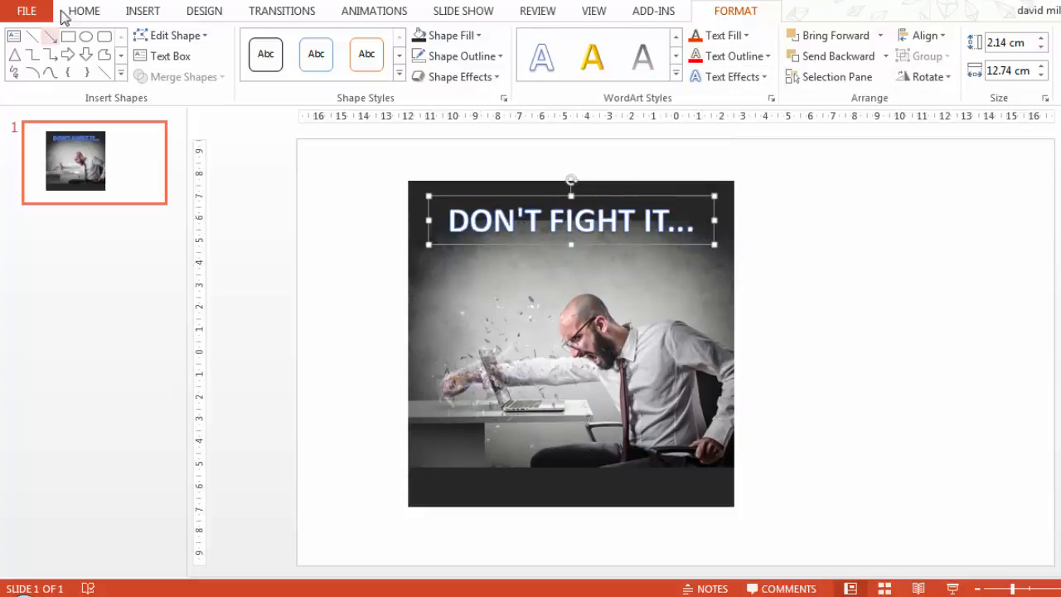
Set the headline font to Impact
click(83, 11)
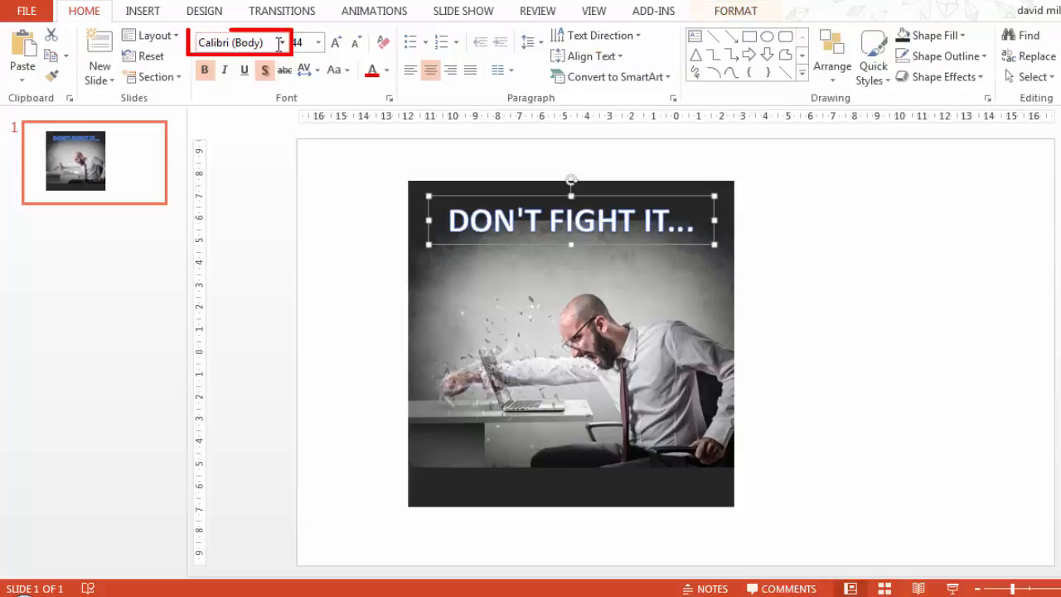
click(280, 42)
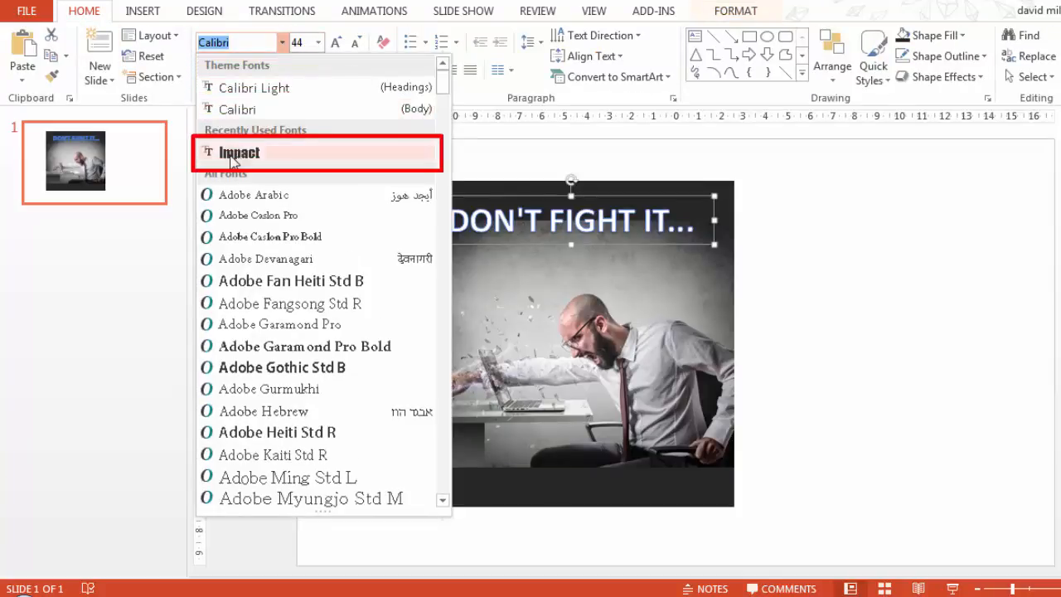
click(239, 151)
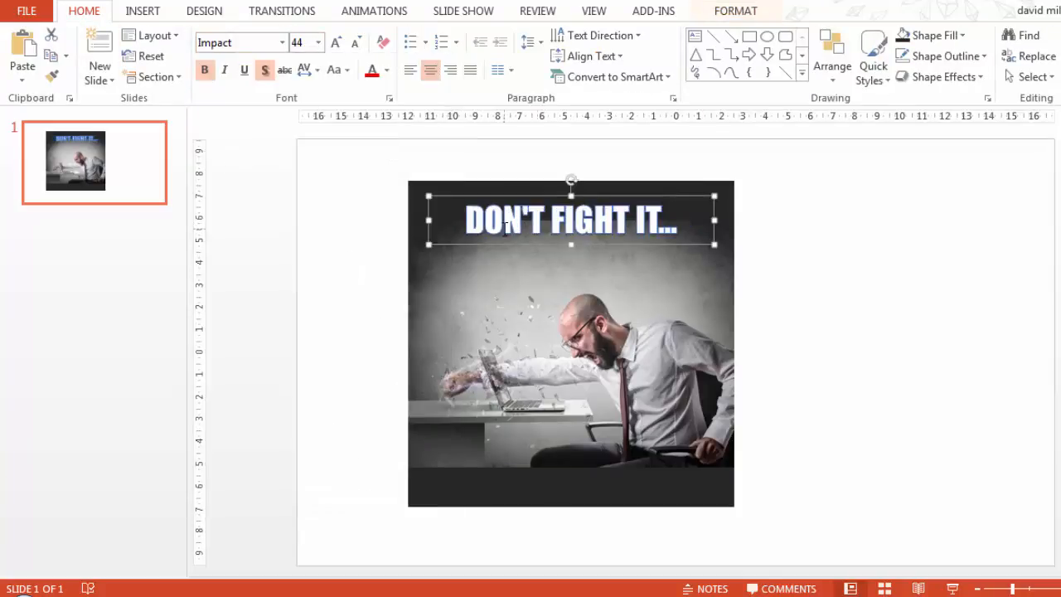
Remove the blue text outline so the headline is plain white
click(735, 11)
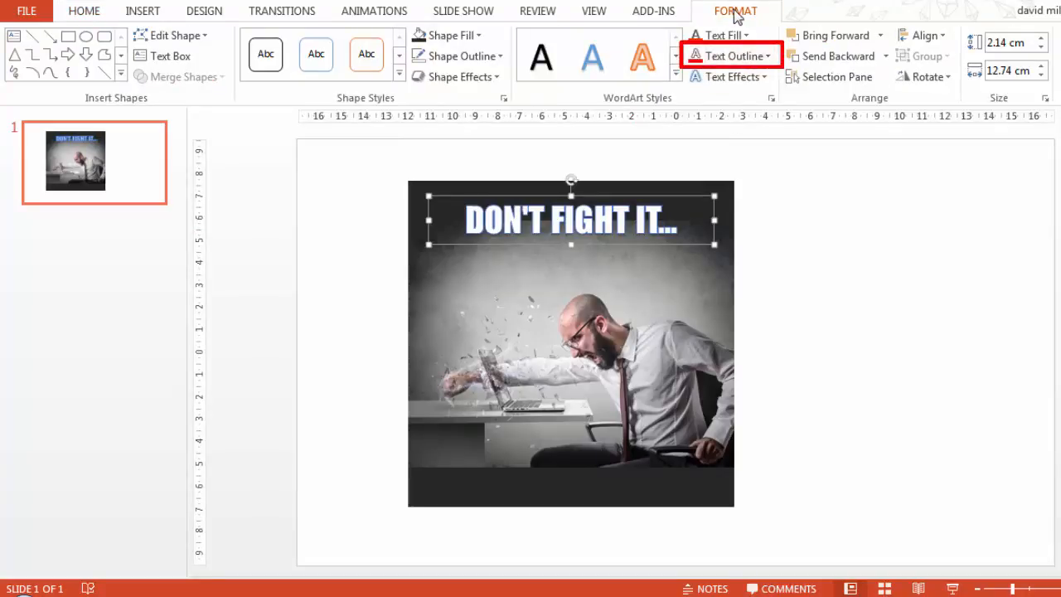
click(731, 56)
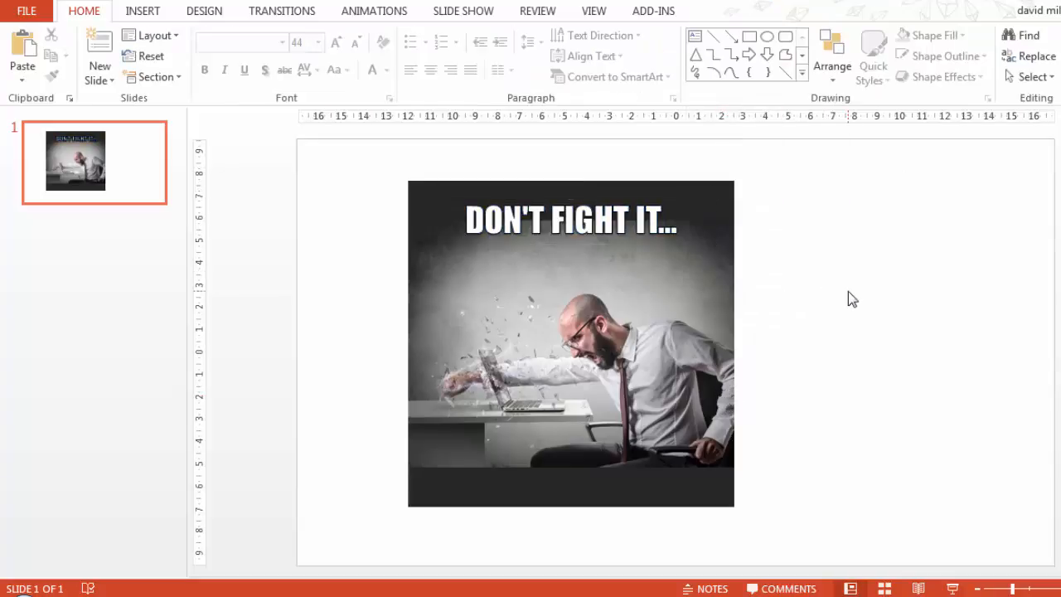
click(570, 220)
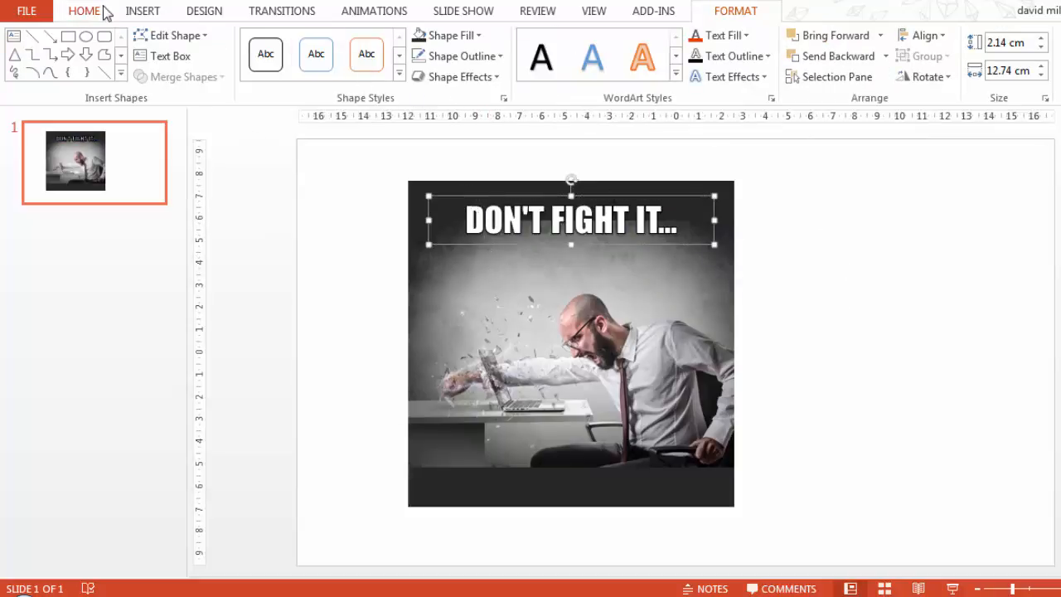
click(83, 11)
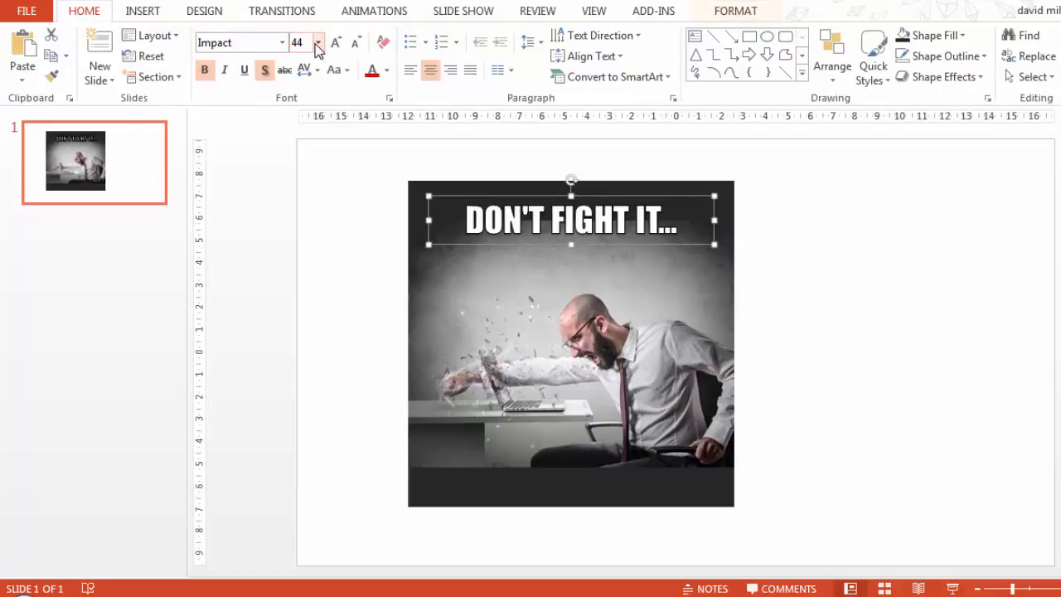
Set the Impact headline's font size to 54 pt
click(317, 43)
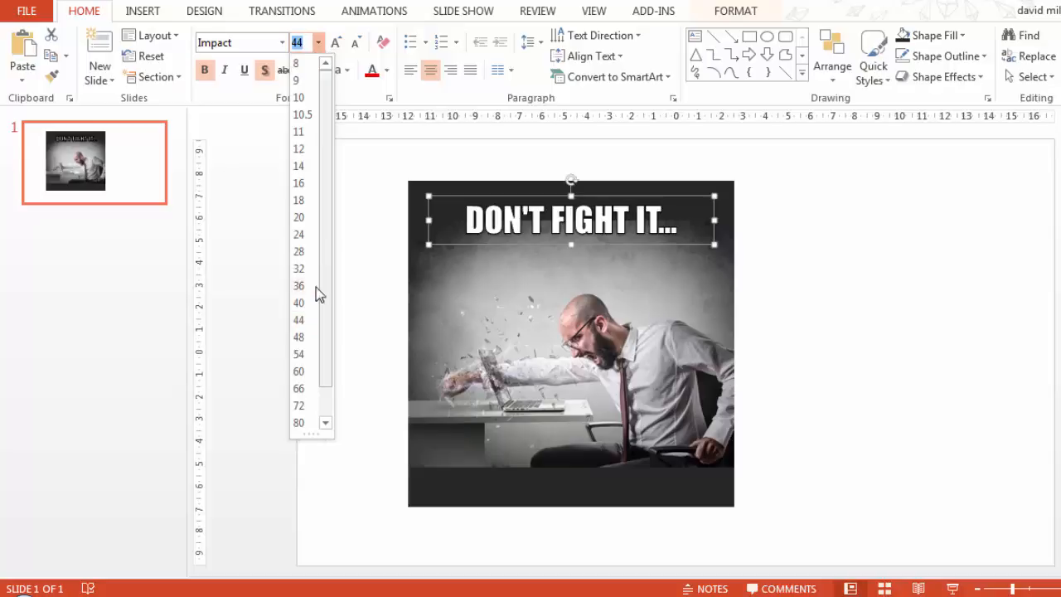
click(298, 354)
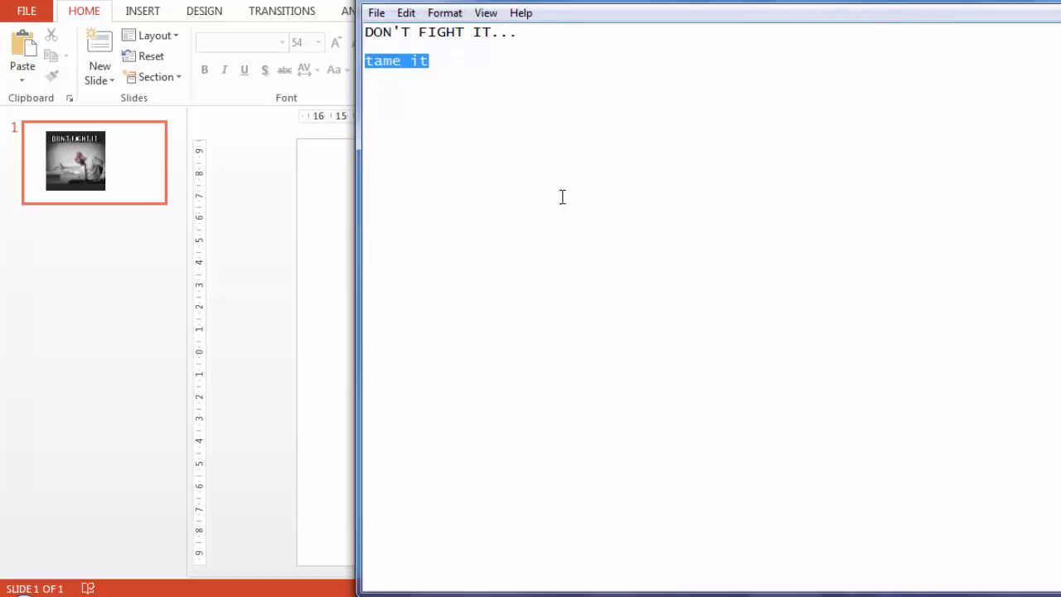
click(141, 11)
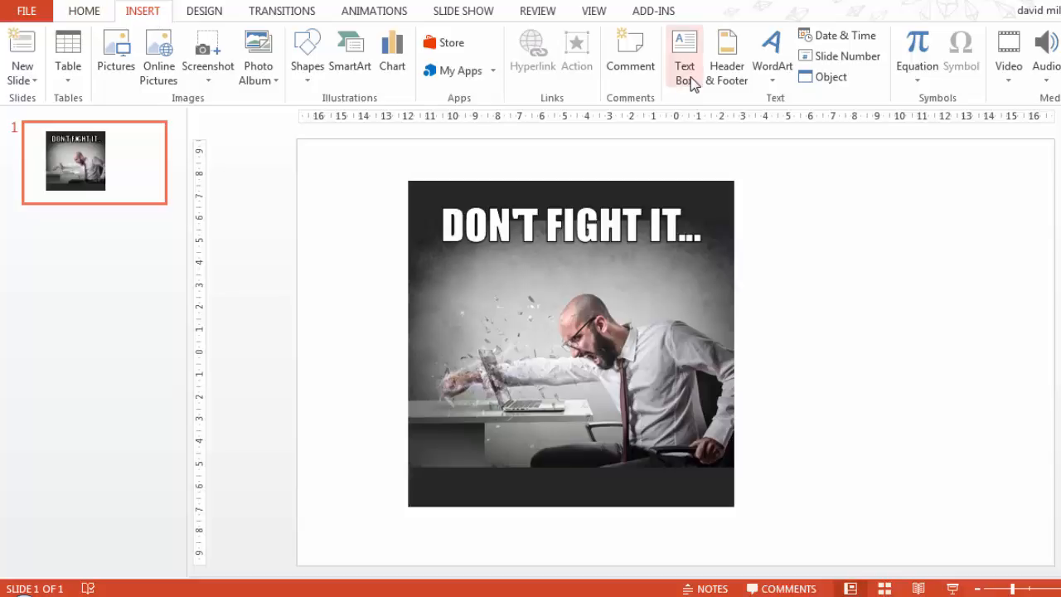
Draw a centred 'tame it' caption box in the dark strip below the photo
click(684, 56)
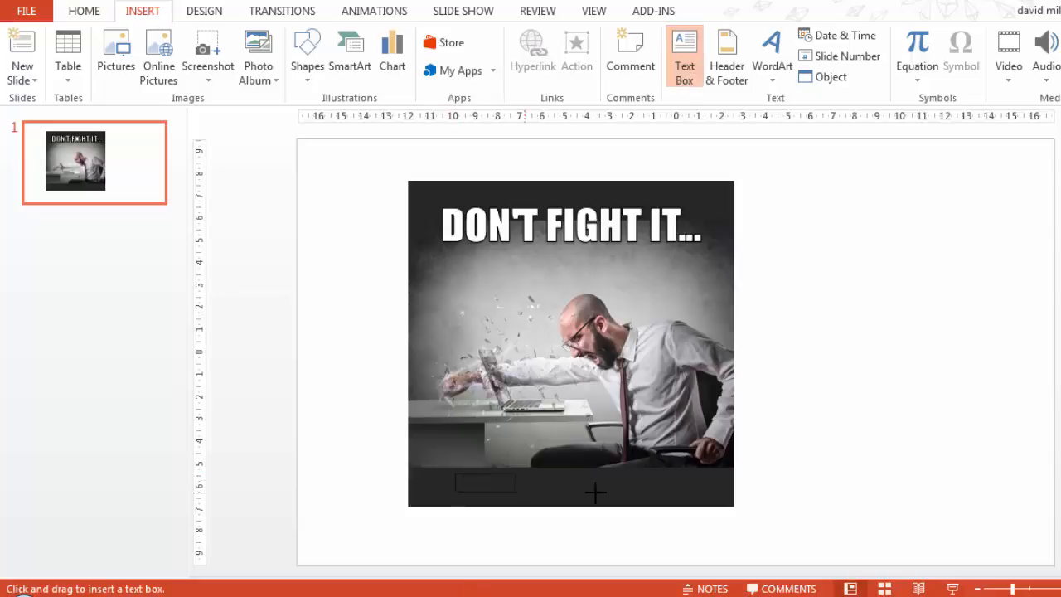
drag(454, 473, 679, 504)
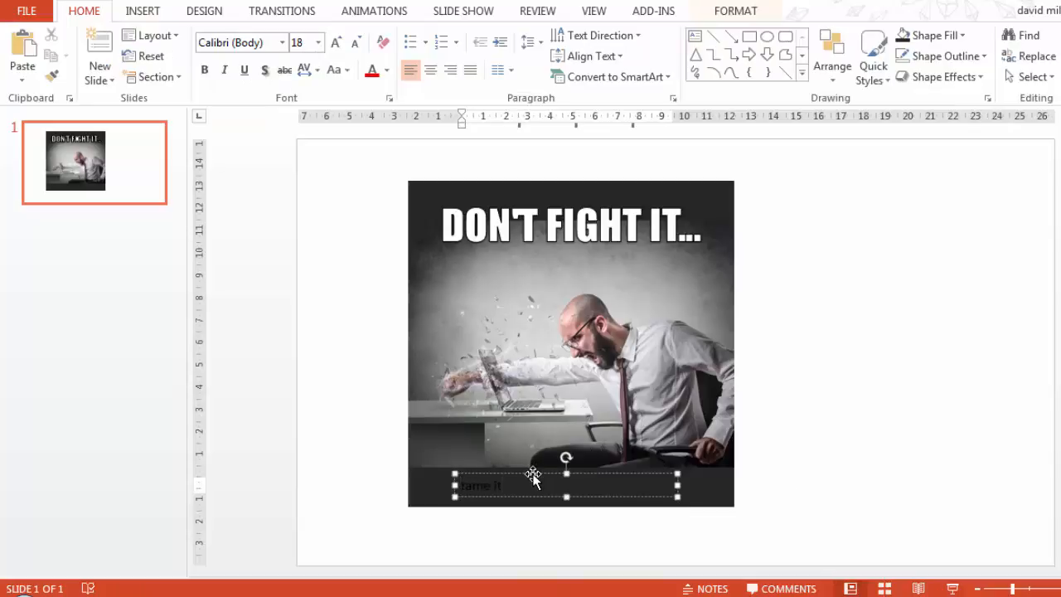
click(430, 69)
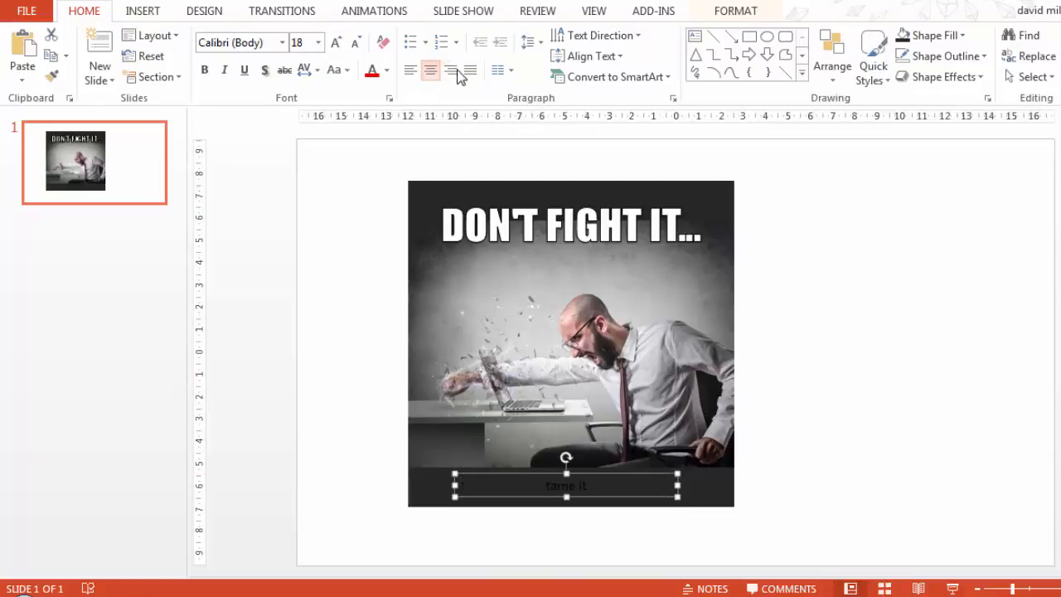
click(336, 42)
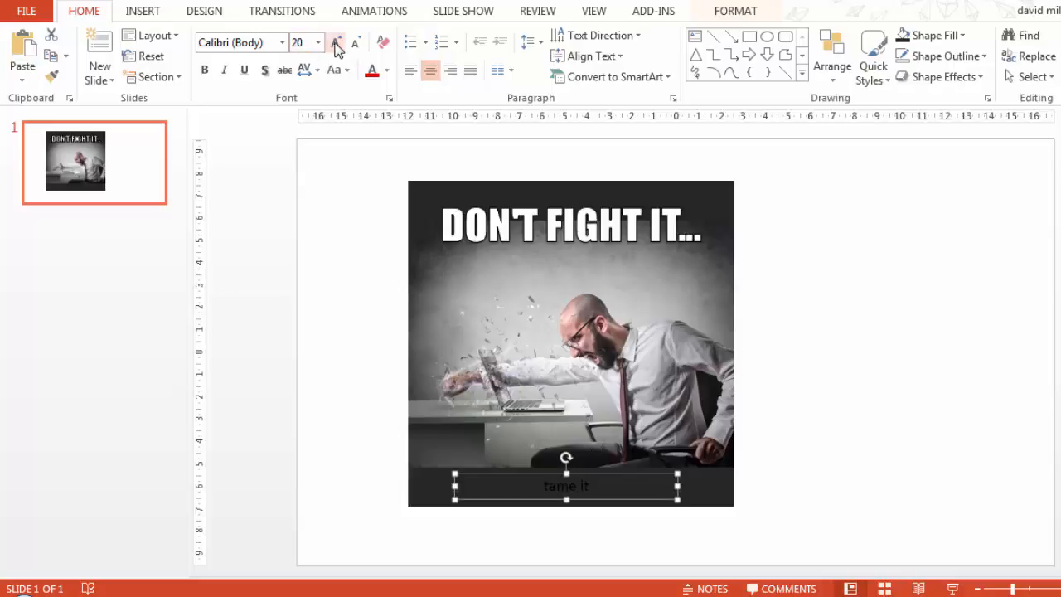
Set the caption in Arial Rounded MT Bold at 40 pt
click(336, 42)
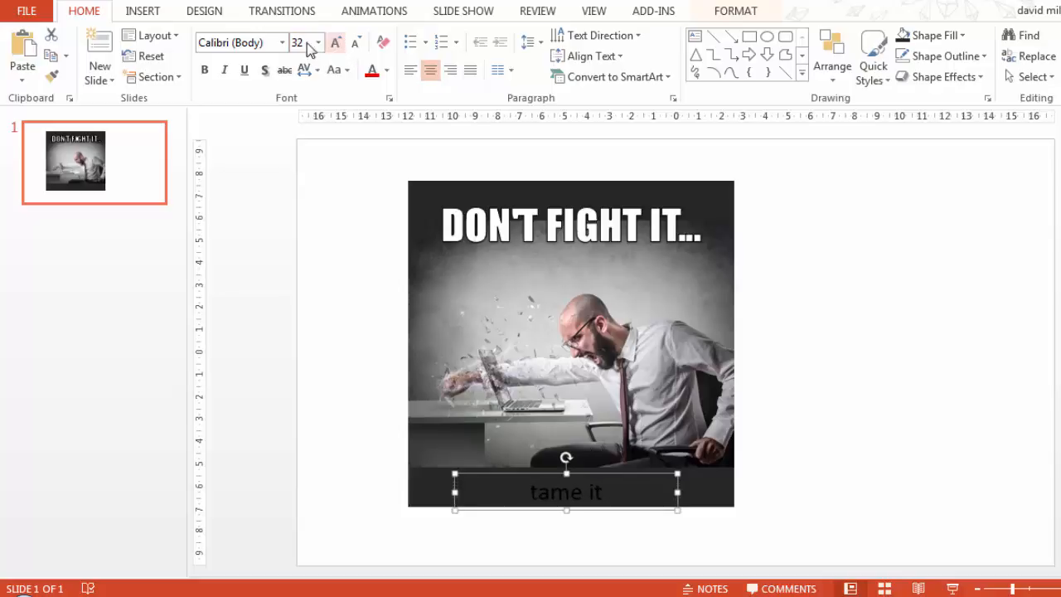
click(289, 42)
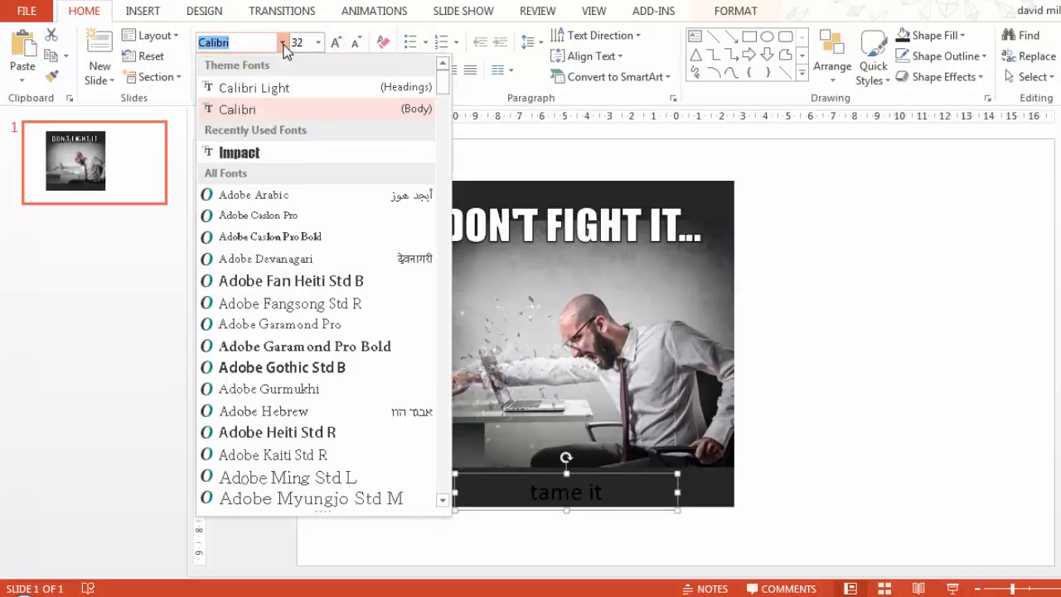
scroll(down, 3)
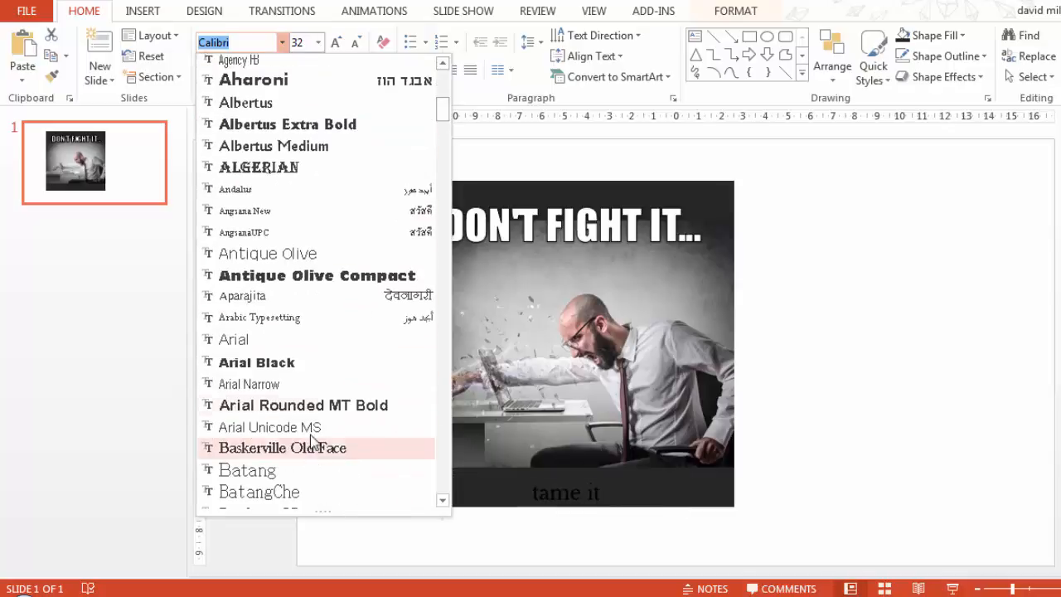
click(303, 405)
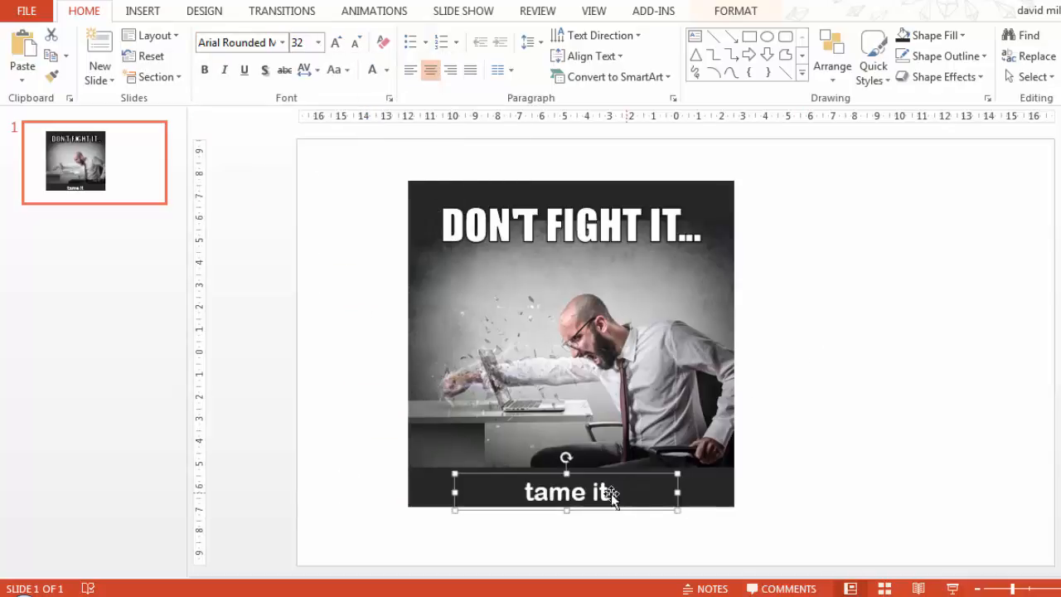
click(330, 43)
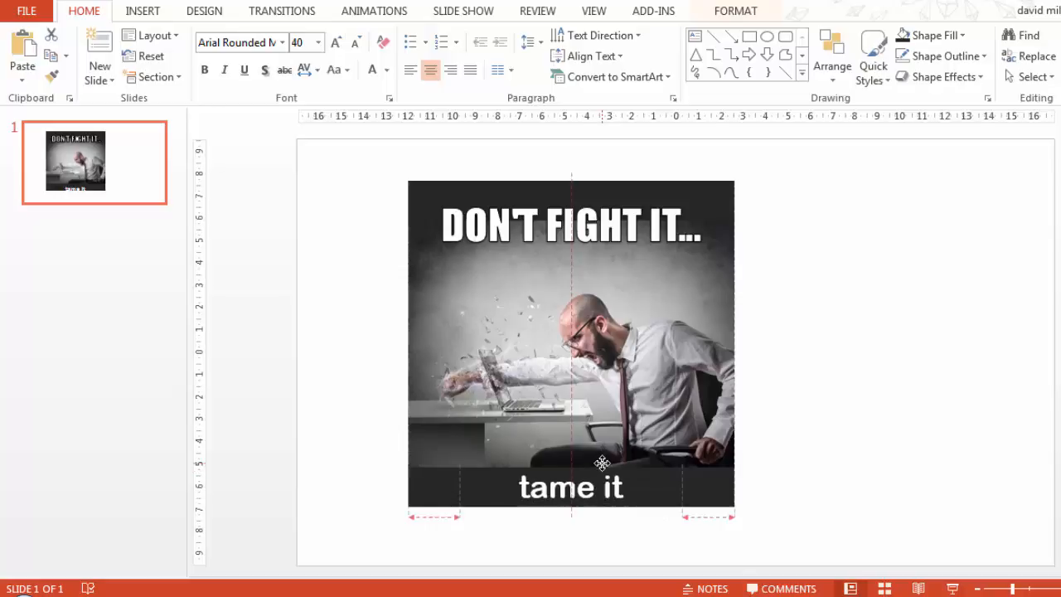
click(571, 487)
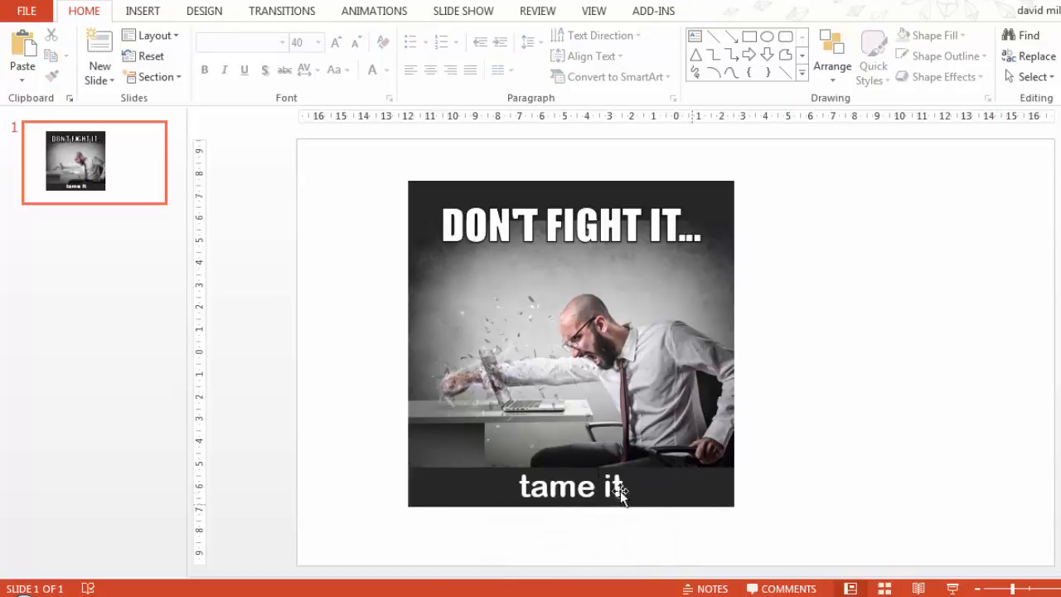
Insert the netresult logo into the photo's bottom-right corner
click(142, 10)
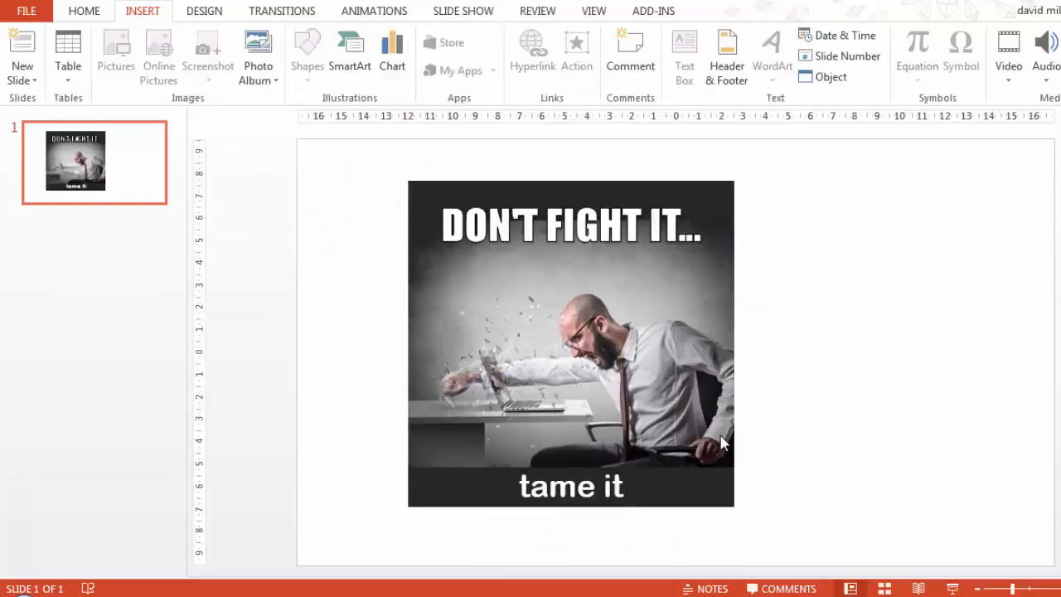
click(83, 11)
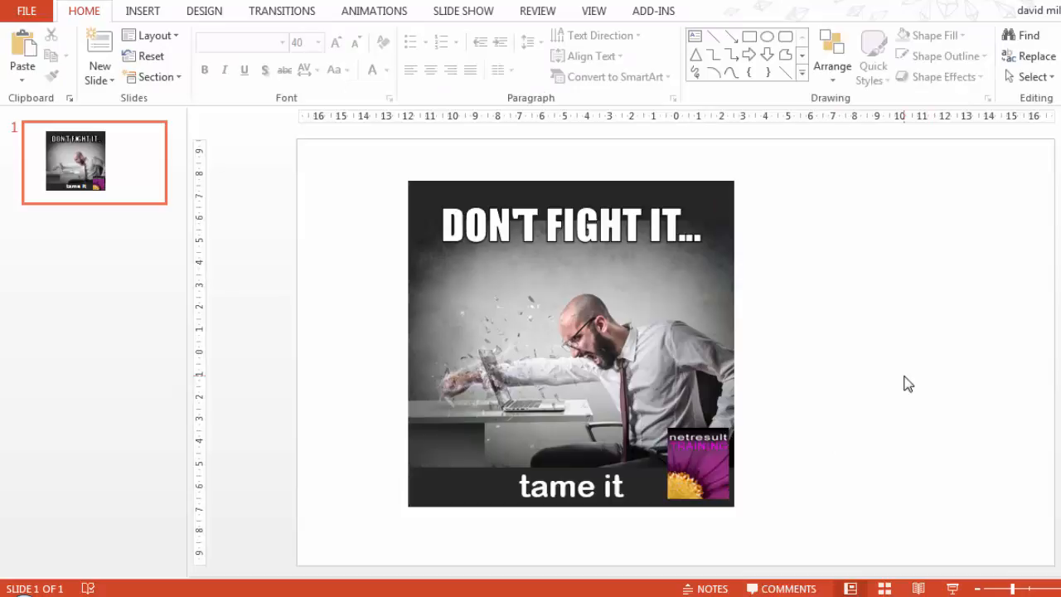
mouse_move(424, 208)
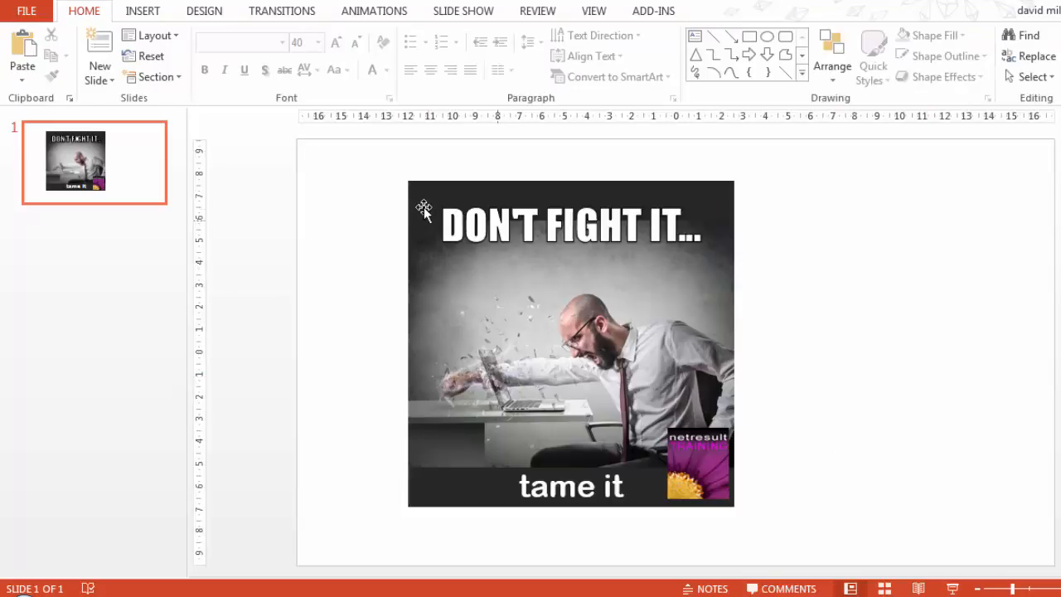
Select the square, photo, headline, caption and logo together and group them
click(570, 344)
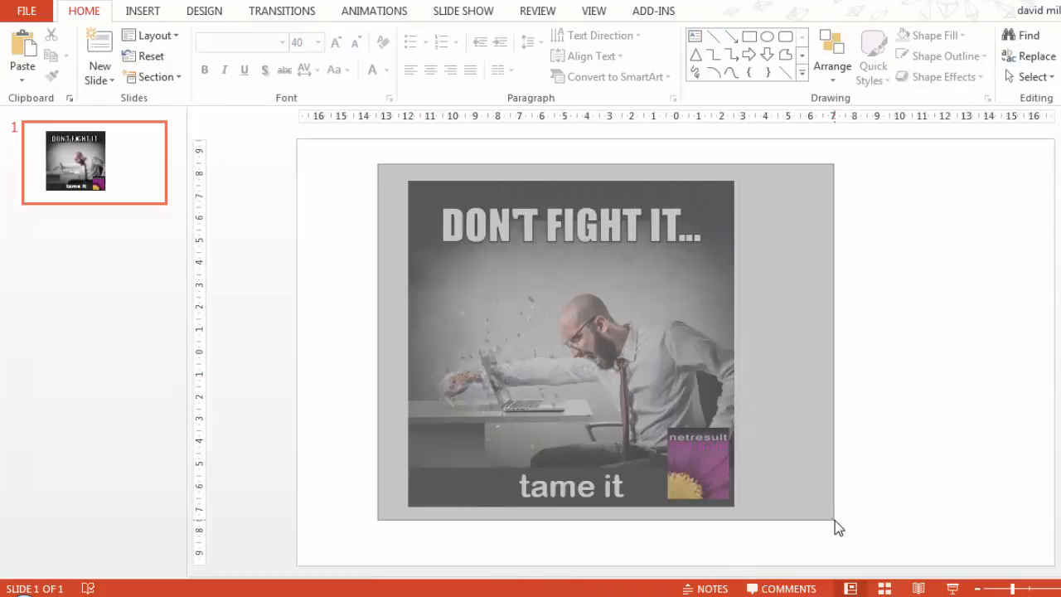
click(570, 344)
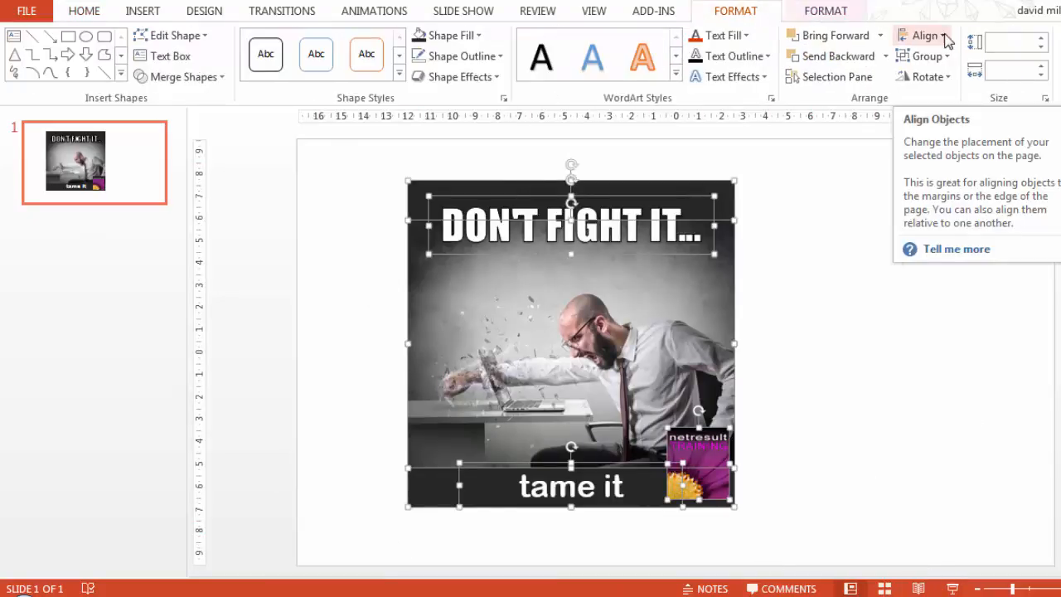
mouse_move(924, 55)
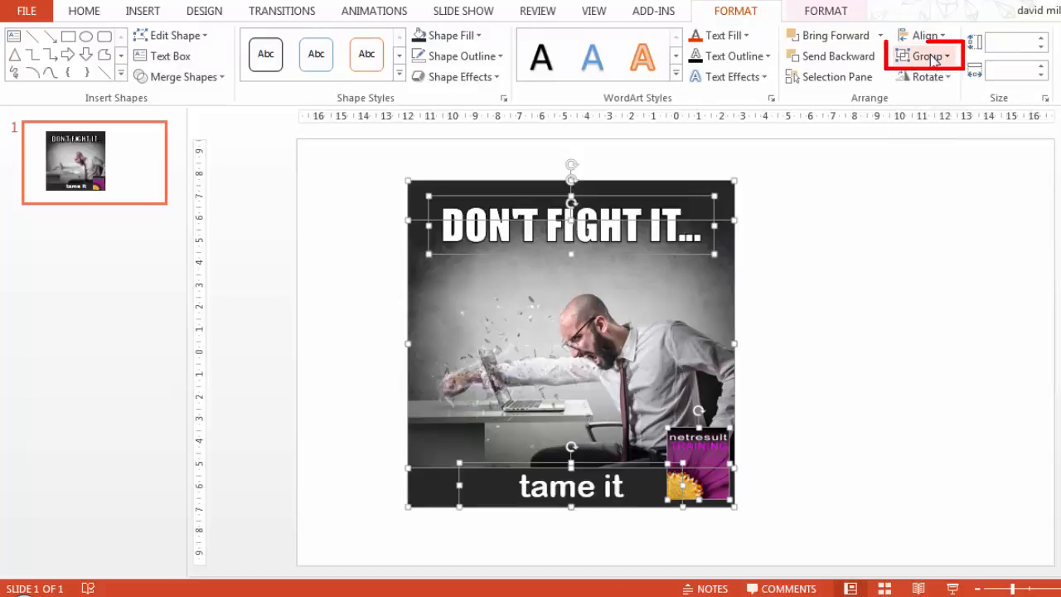
click(925, 56)
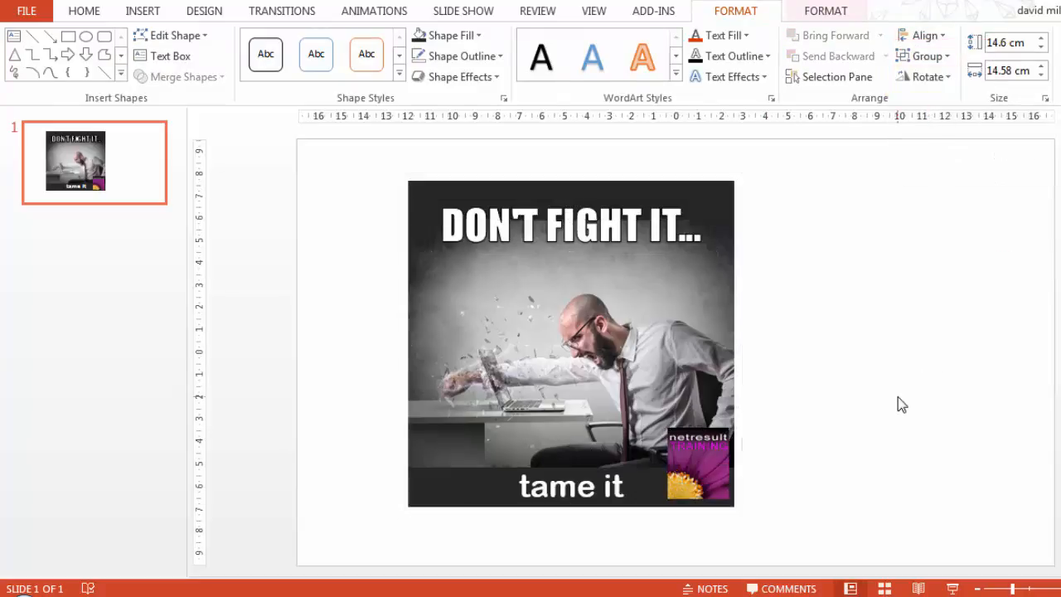
click(83, 11)
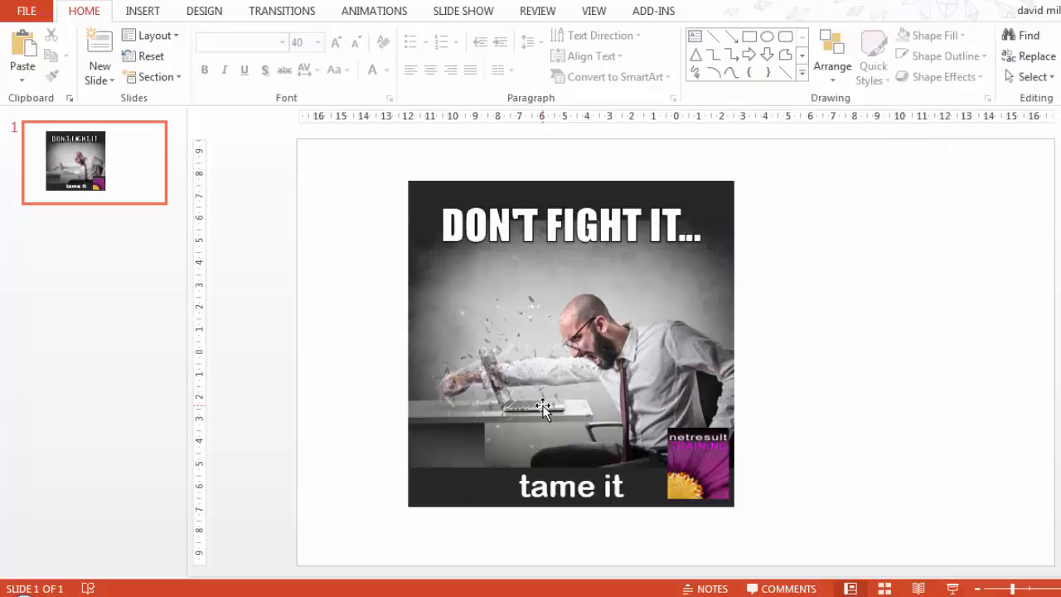
click(571, 343)
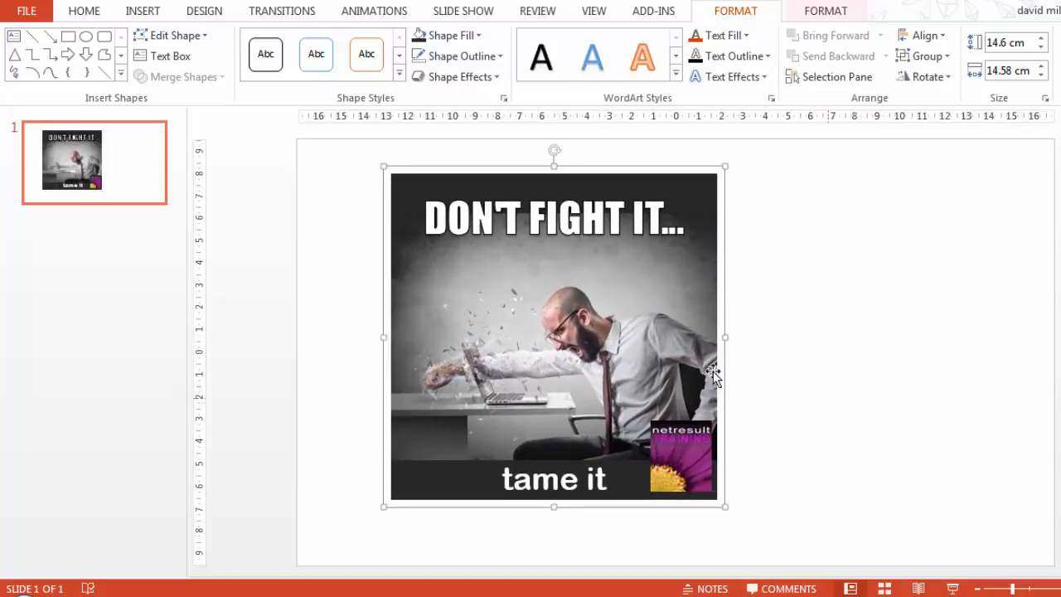
Export the grouped photo, headline, caption and logo to the Desktop as 'Anger'
right_click(714, 375)
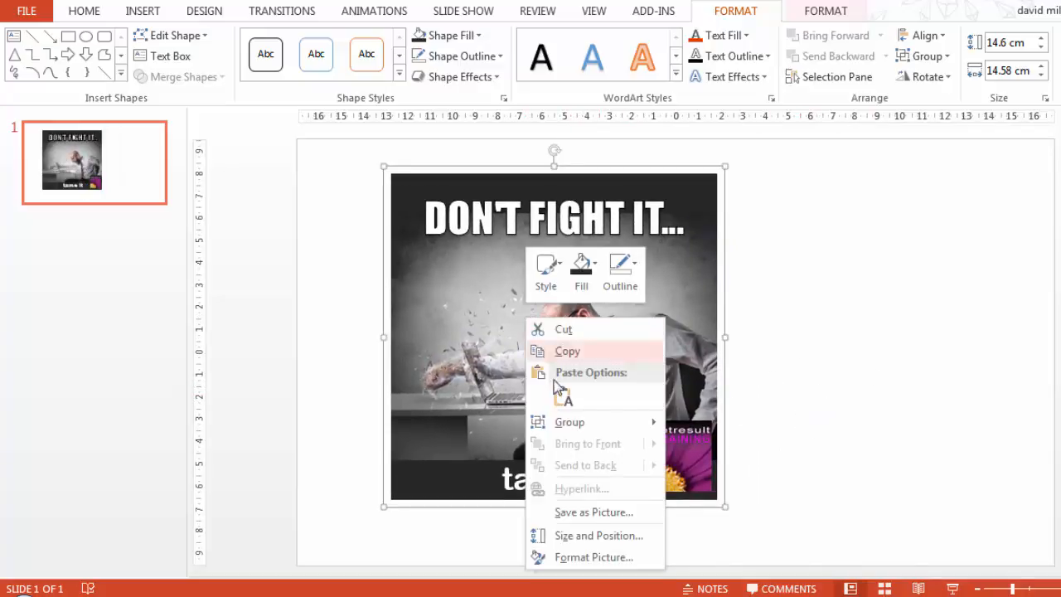
click(594, 512)
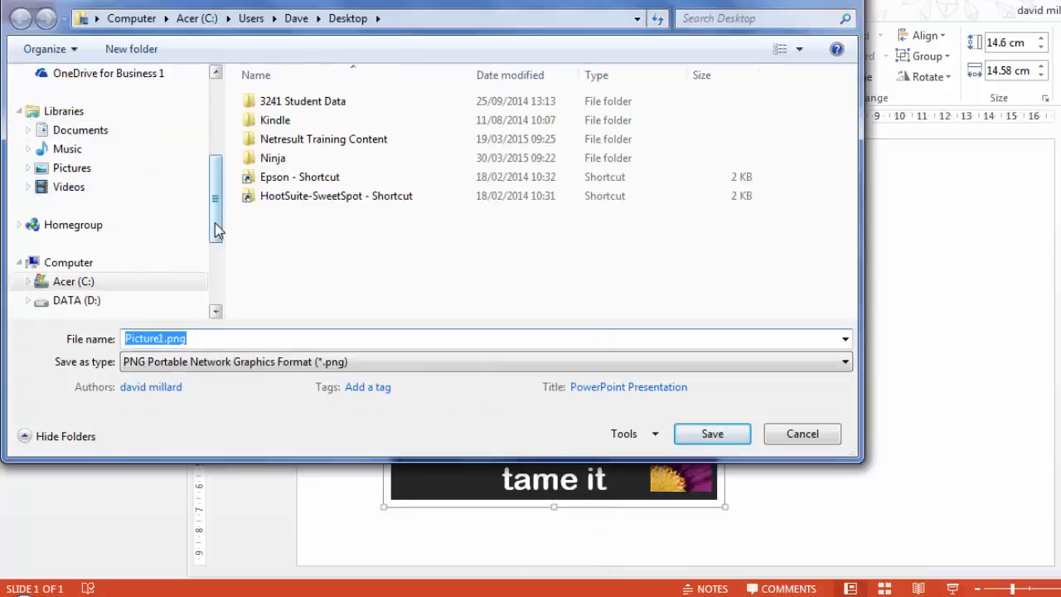
click(72, 138)
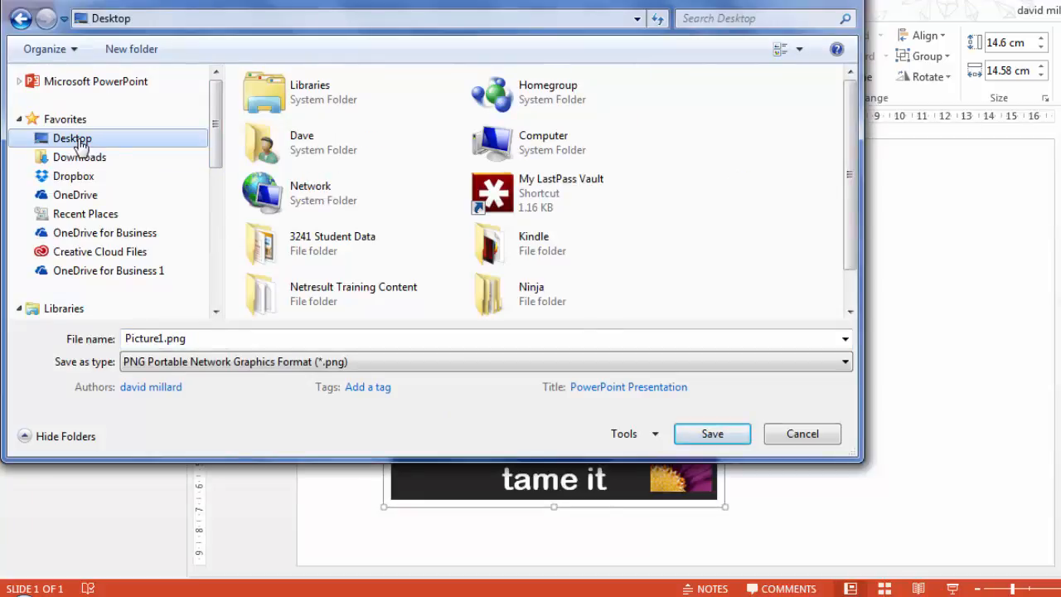
text(Anger)
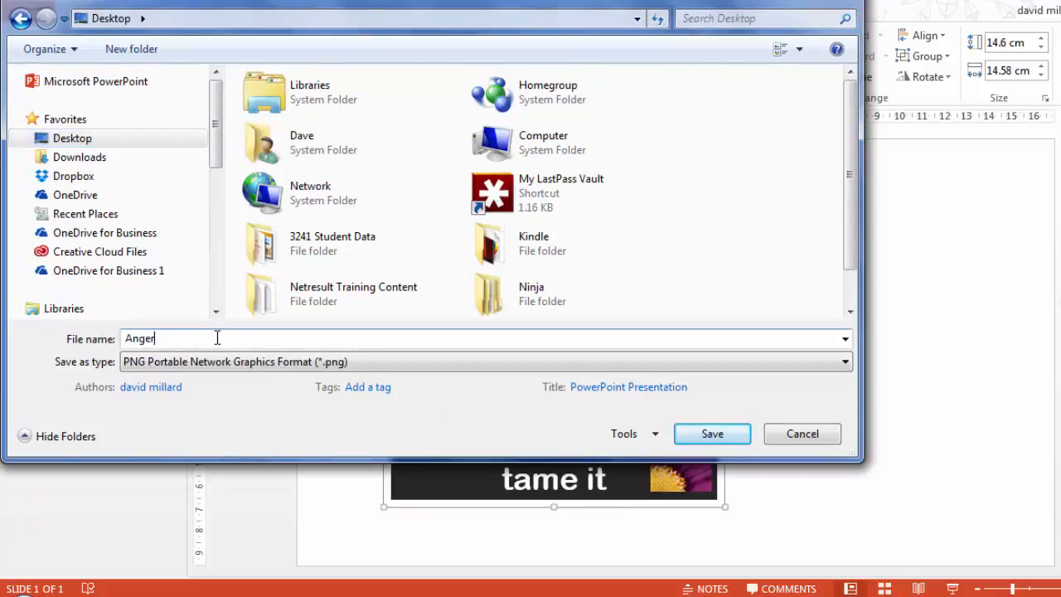
click(711, 433)
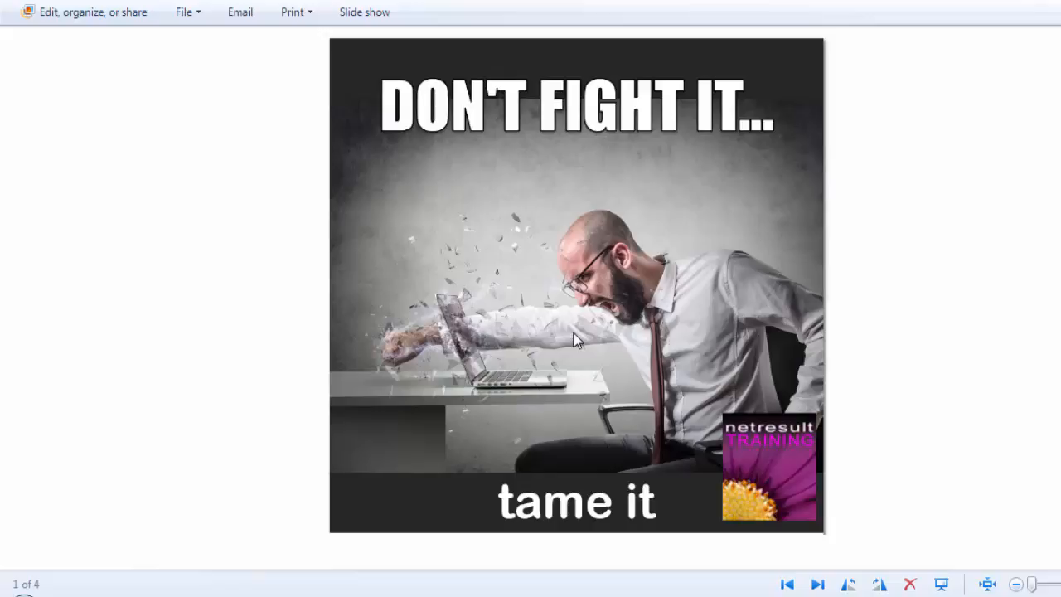
mouse_move(575, 338)
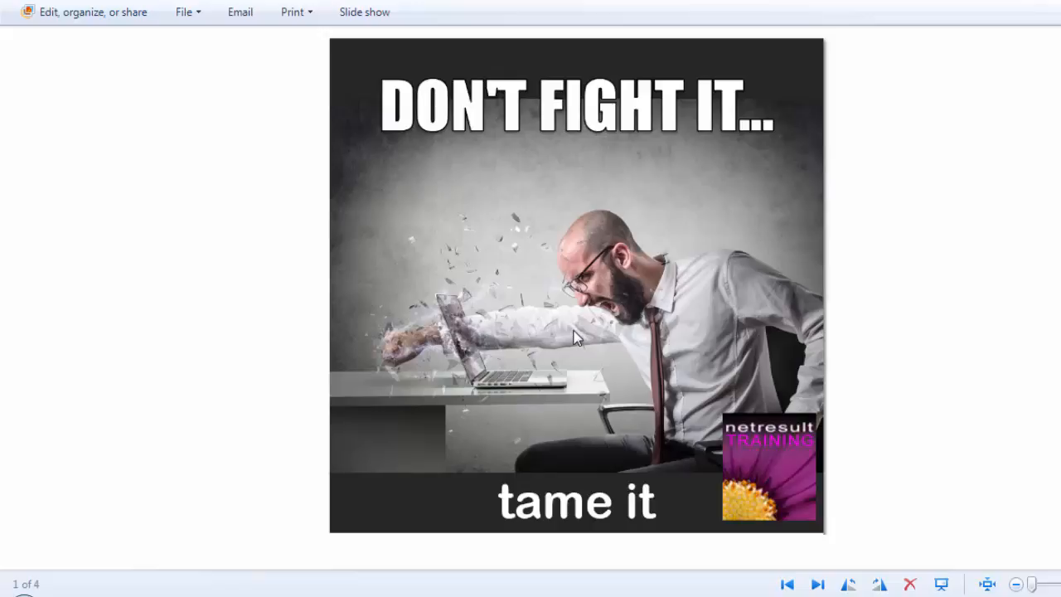